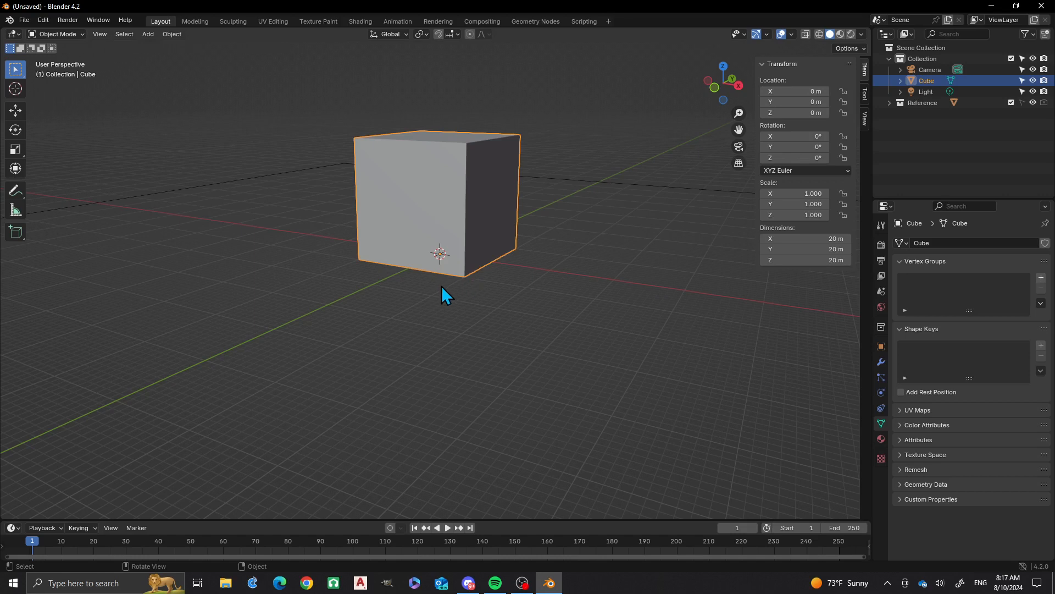
mouse_move(436, 296)
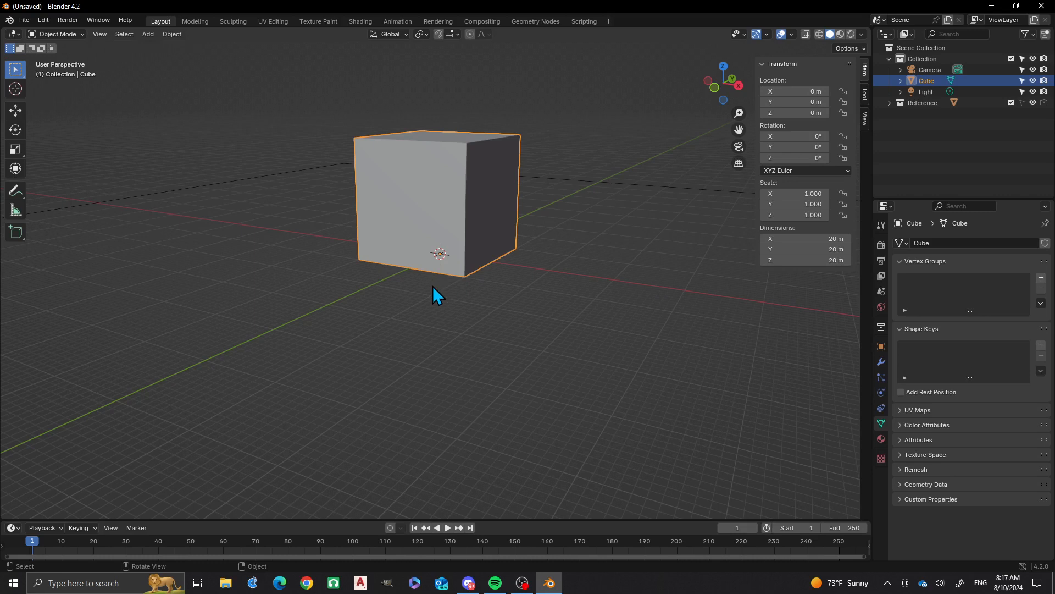
mouse_move(436, 211)
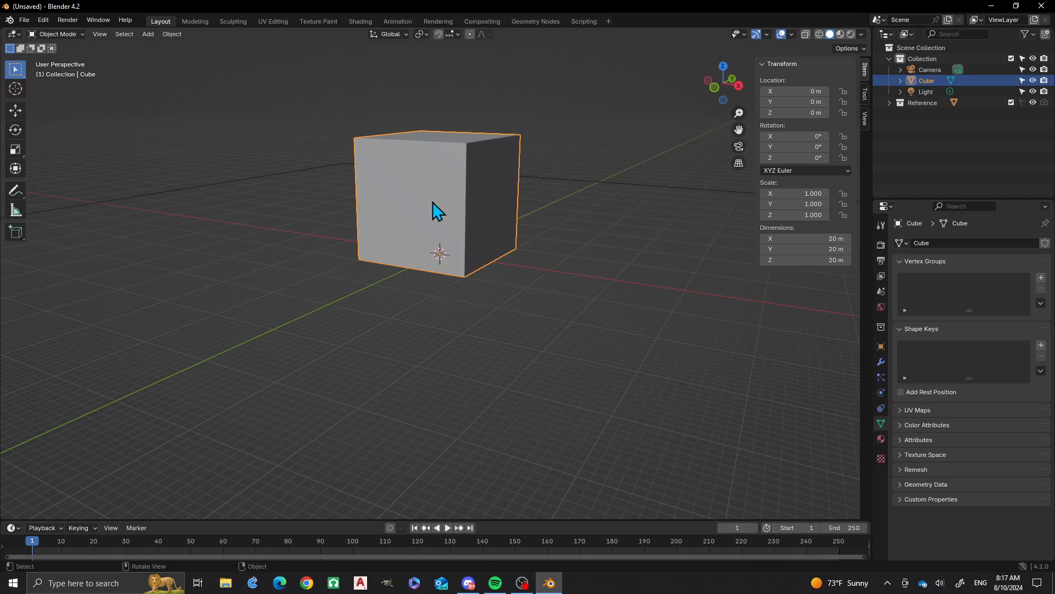
- Delete the default cube from the scene
key(x)
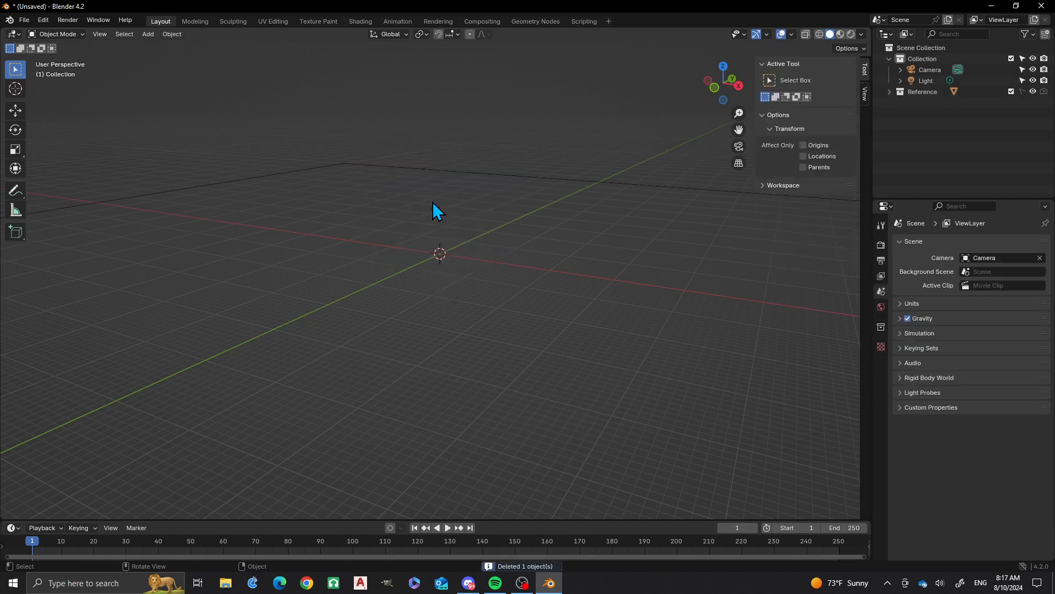
- Add a Curve > Circle Bézier circle at the origin with a 25 m radius
key(shift+a)
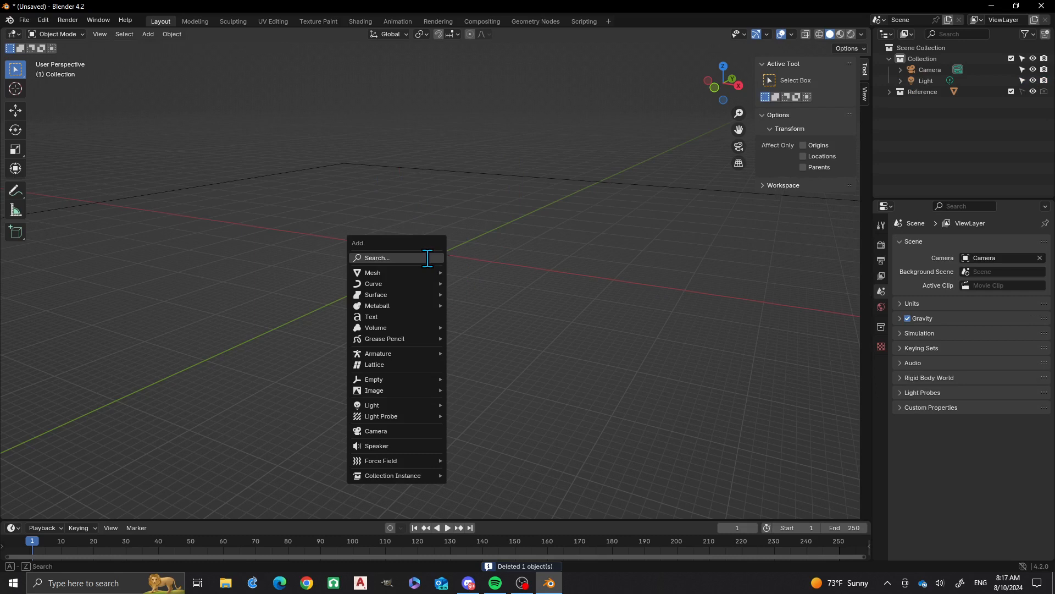
text(CURVE)
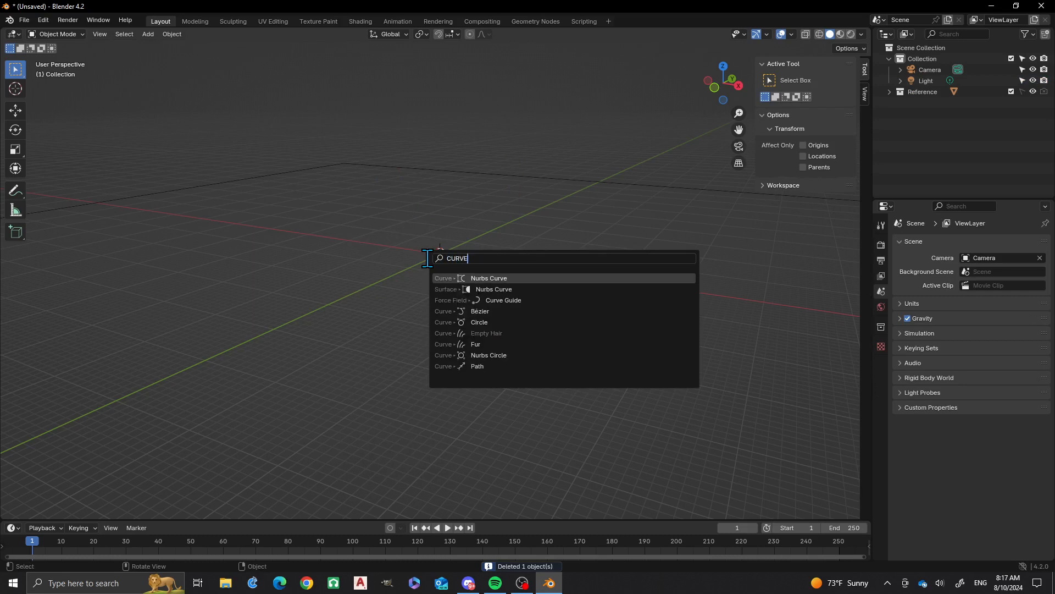
text(CIR)
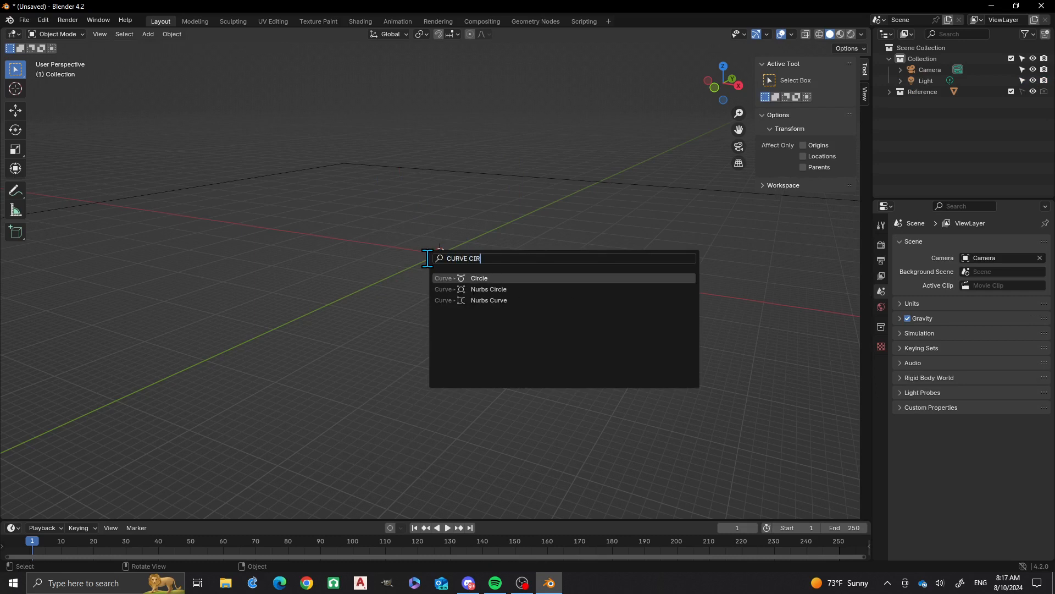
click(478, 278)
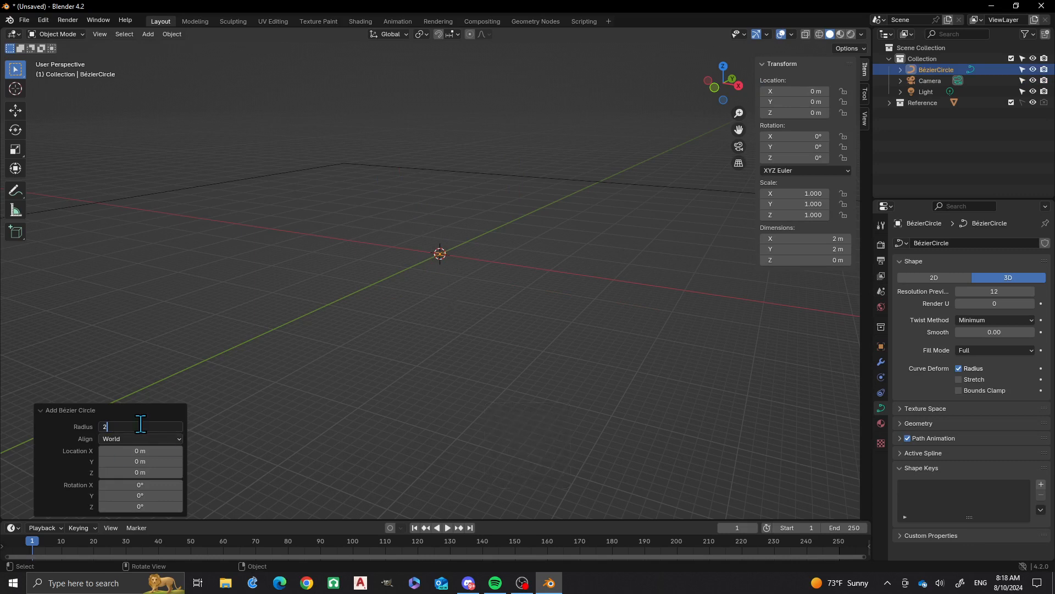
text(25 m)
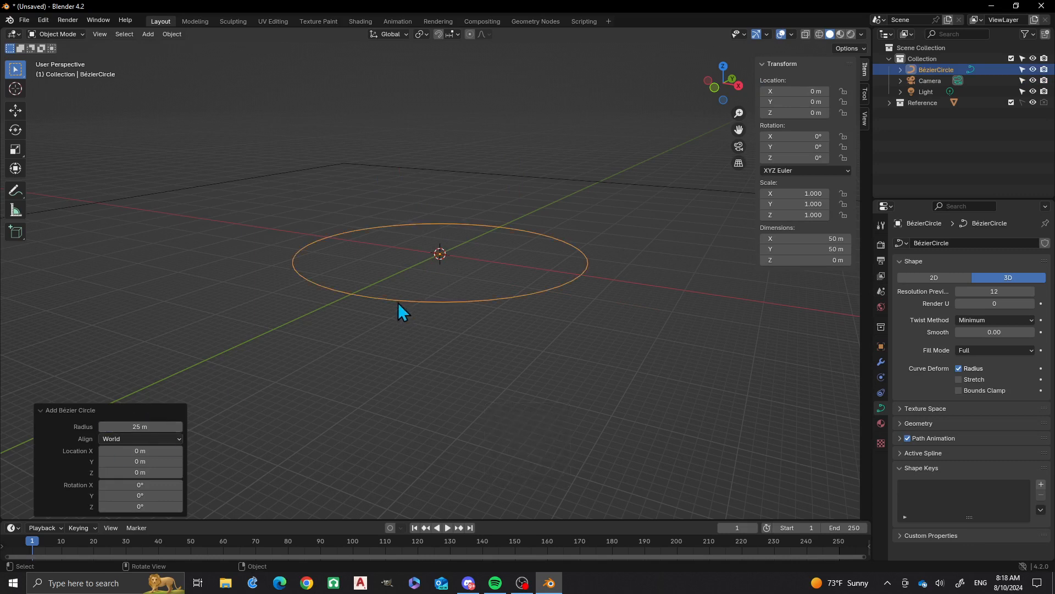
mouse_move(438, 281)
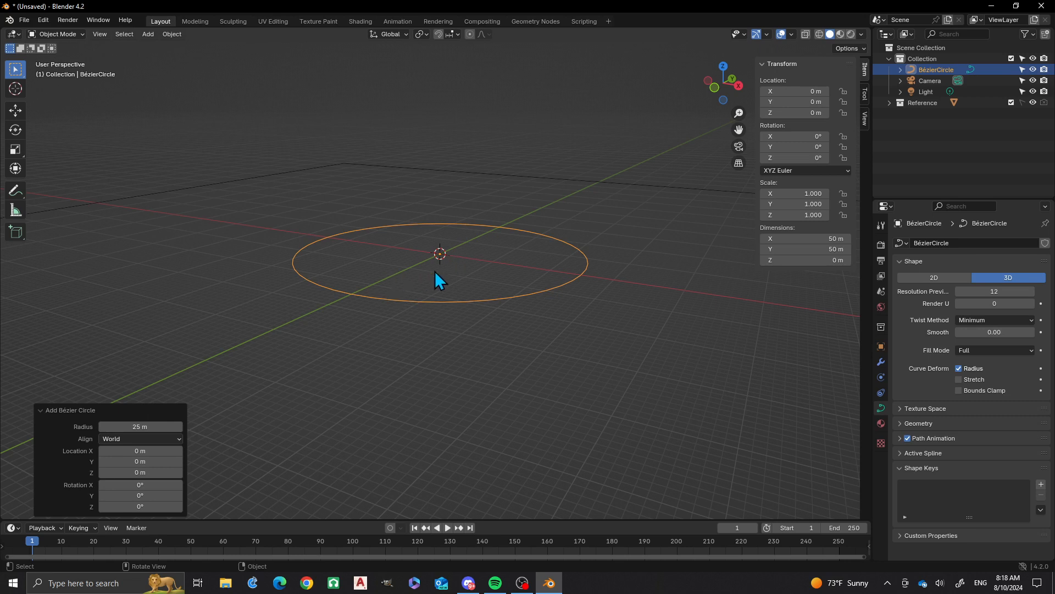
key(shift+a)
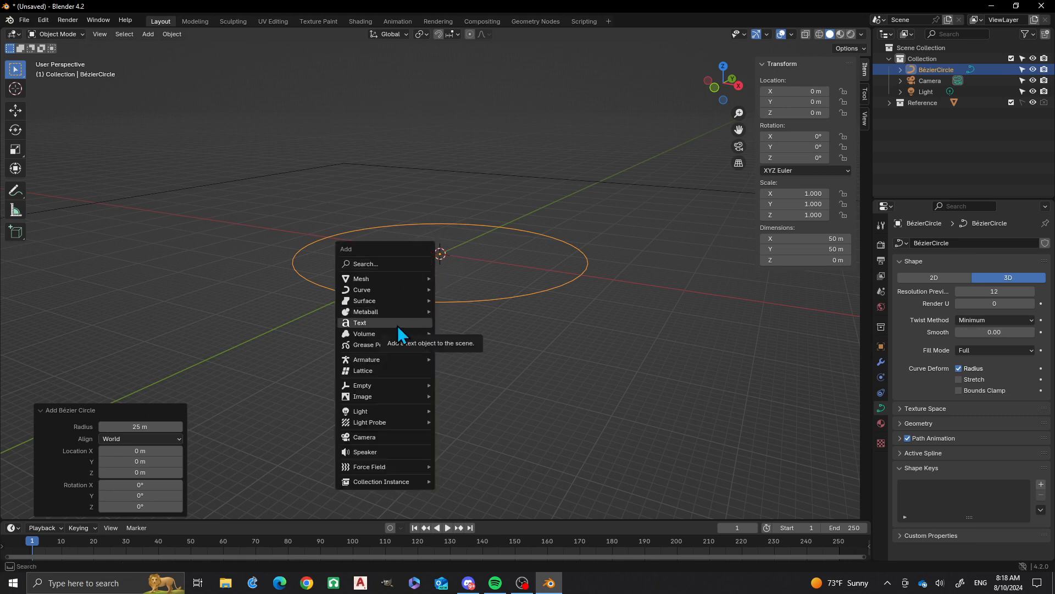
- Add a size-12 text object reading NATHAN'S 3D FACTORY and expand its Font panel
click(359, 323)
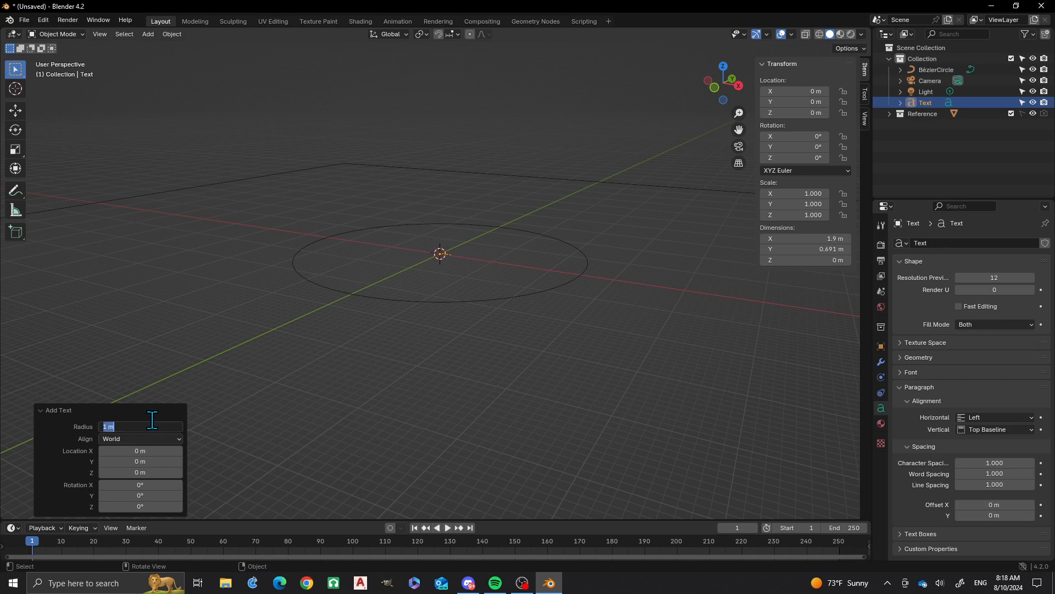
text(12)
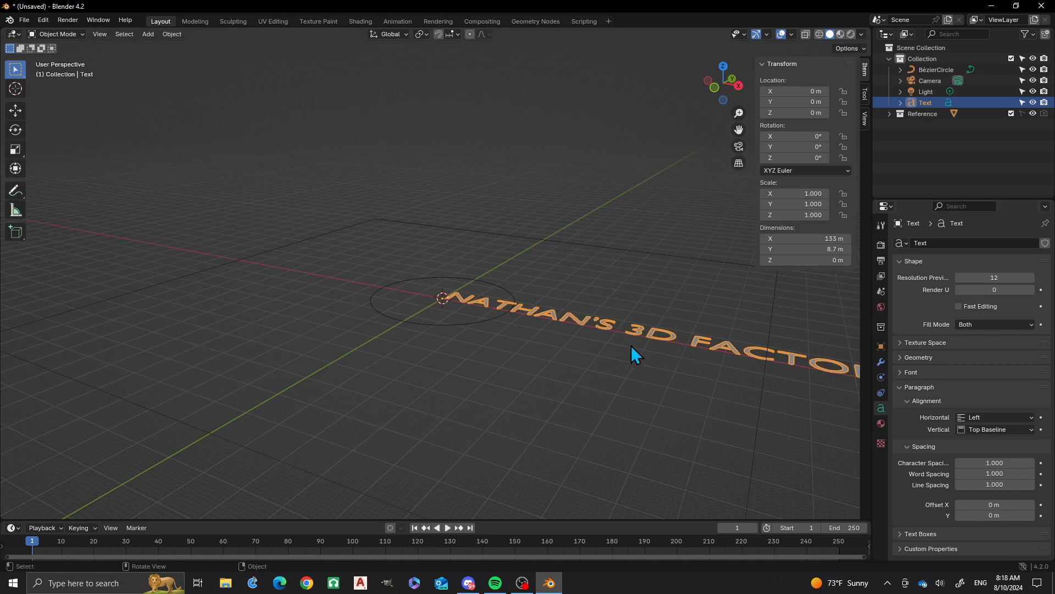
mouse_move(941, 389)
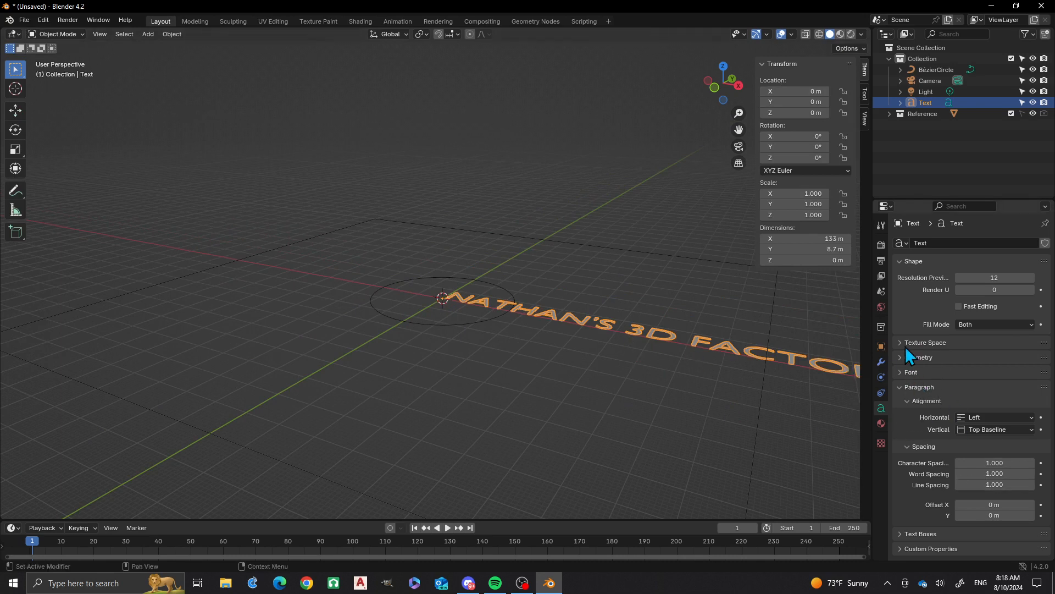
click(910, 372)
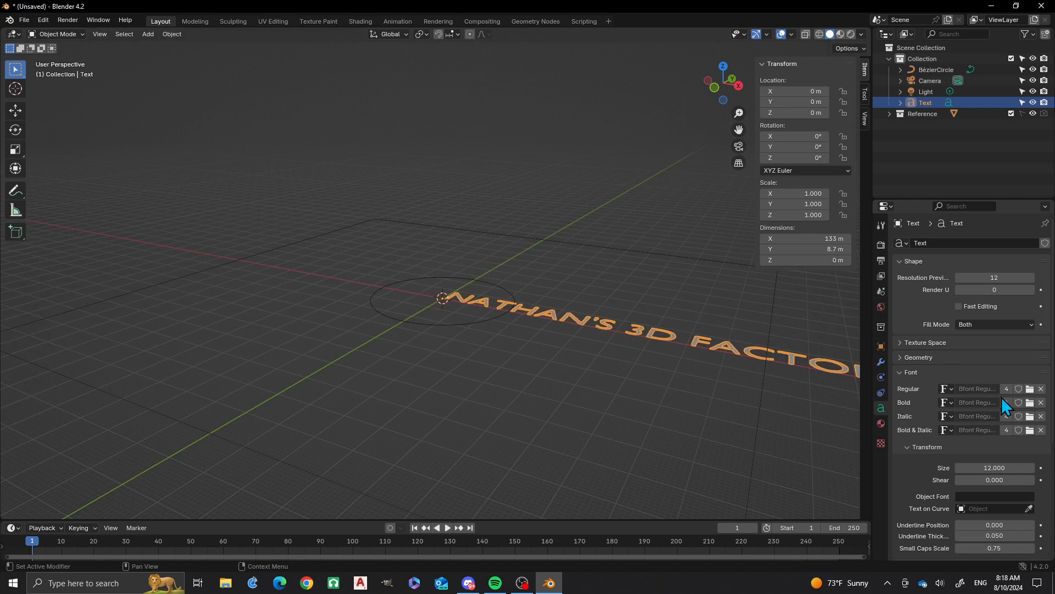
mouse_move(983, 397)
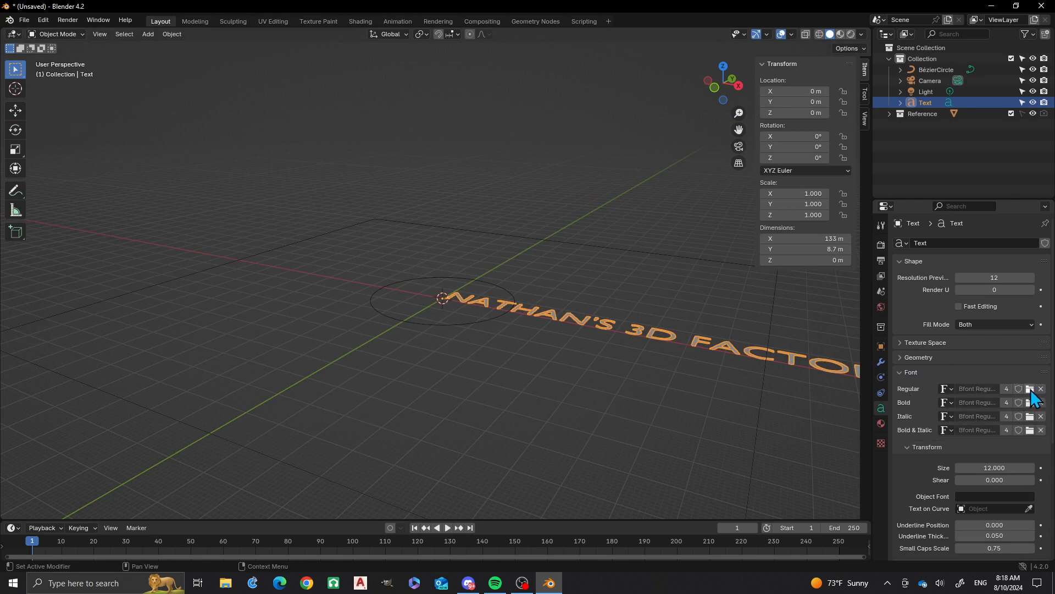
- Load Impact Regular from C:\Windows\Fonts as the text's regular font
click(1030, 389)
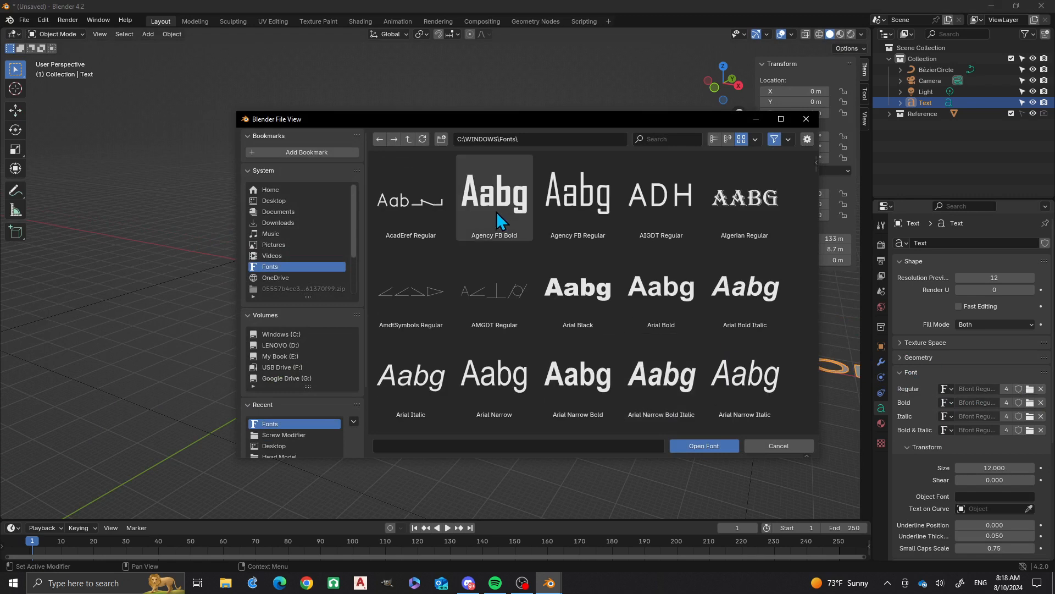
scroll(down, 3)
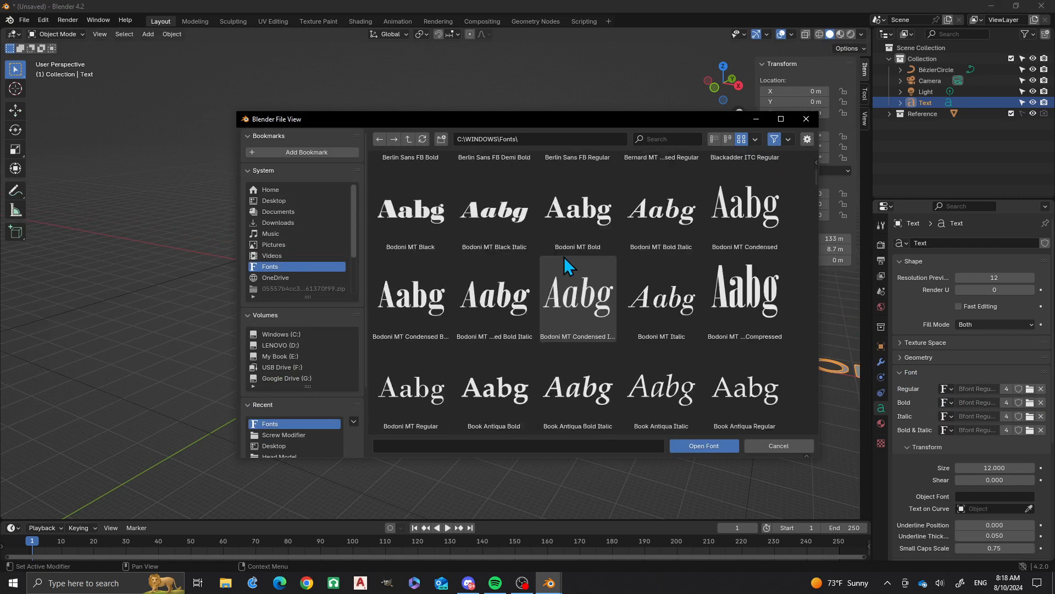
scroll(up, 3)
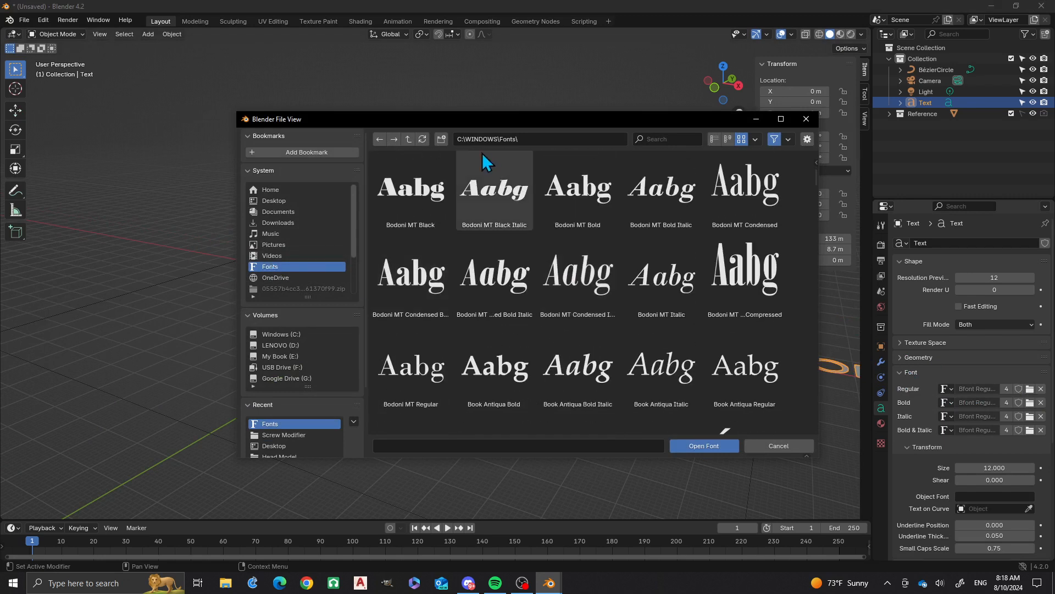
scroll(down, 3)
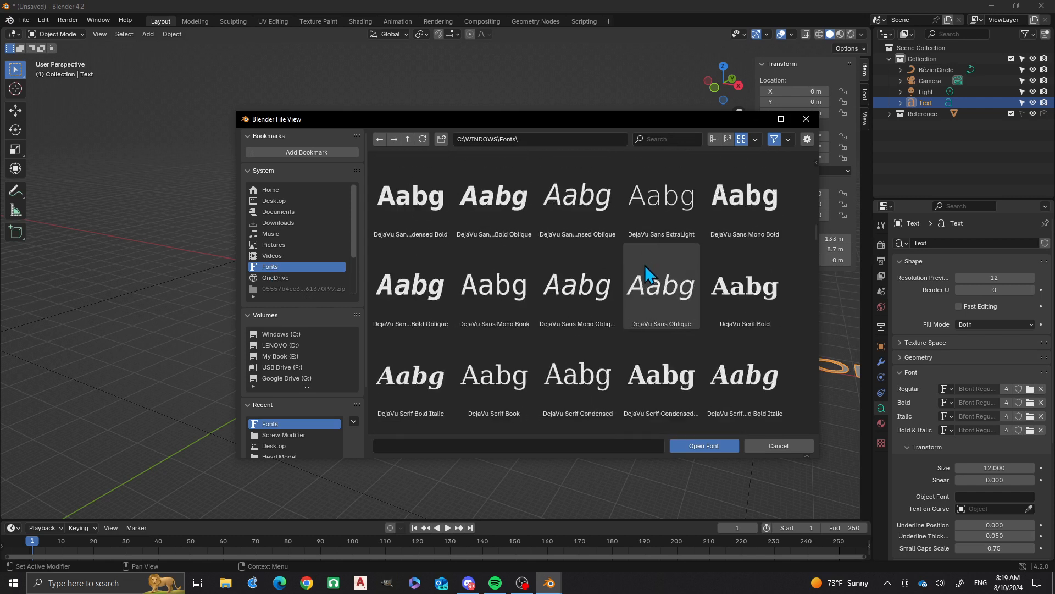
scroll(down, 3)
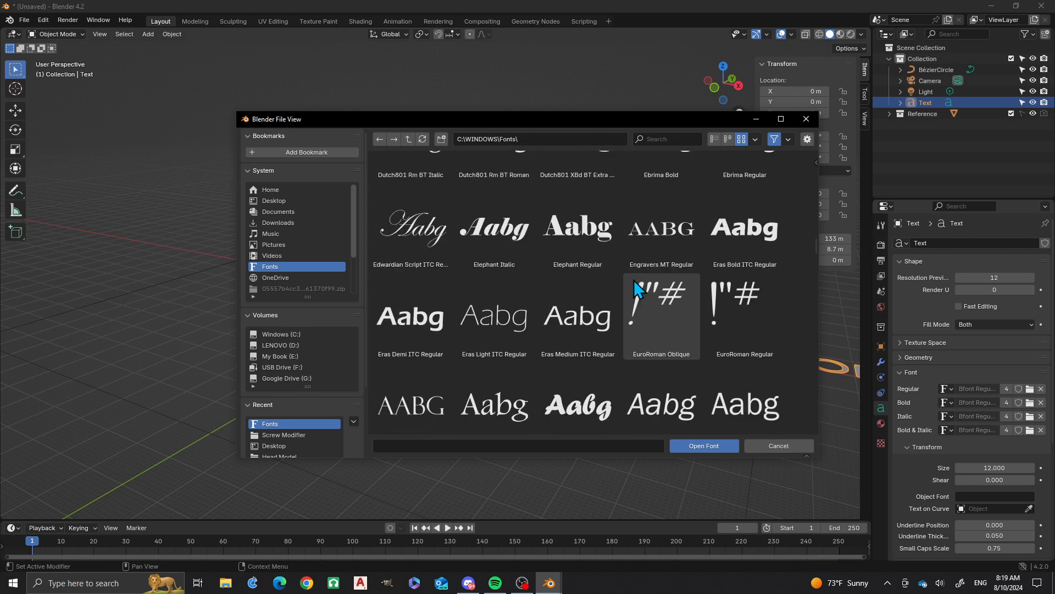
scroll(down, 3)
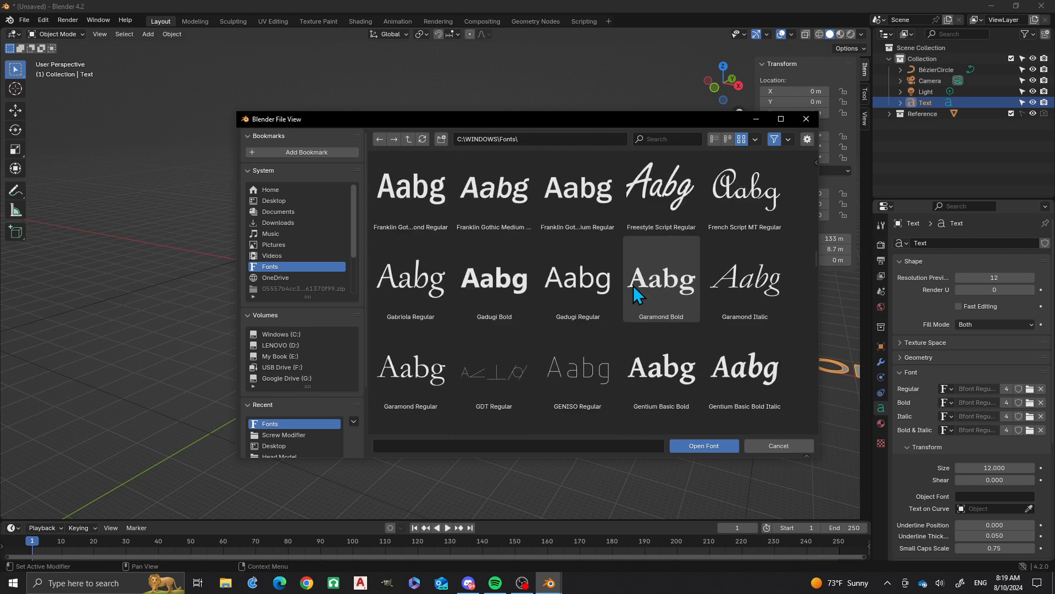
scroll(down, 3)
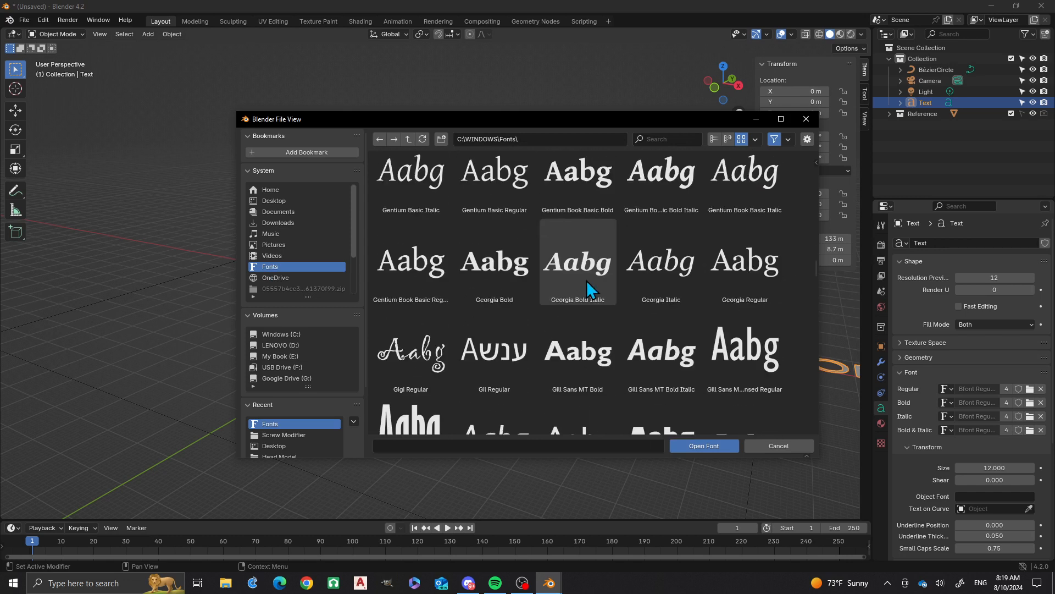
scroll(down, 3)
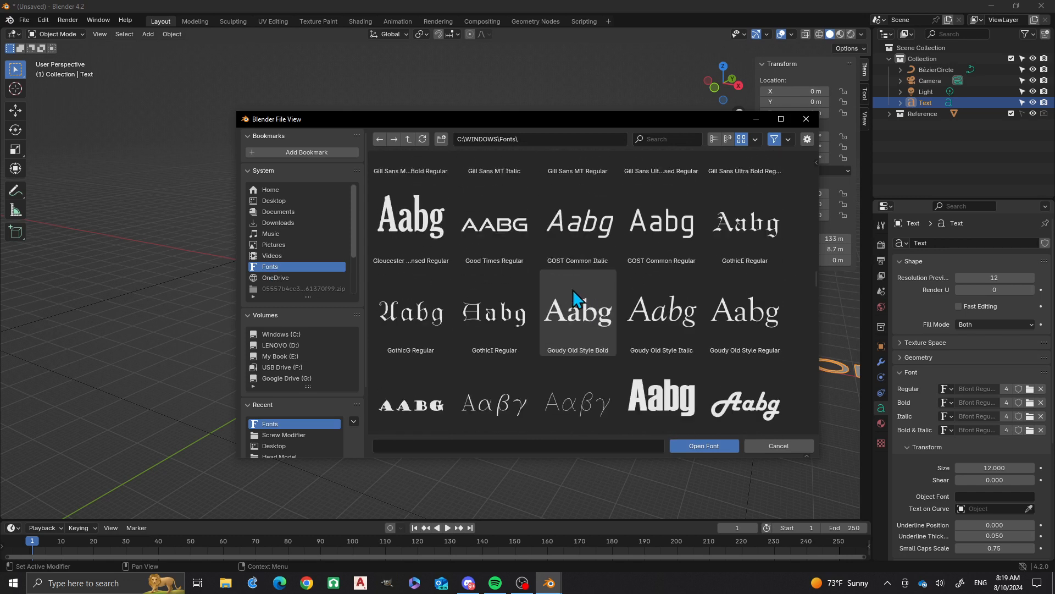
scroll(down, 3)
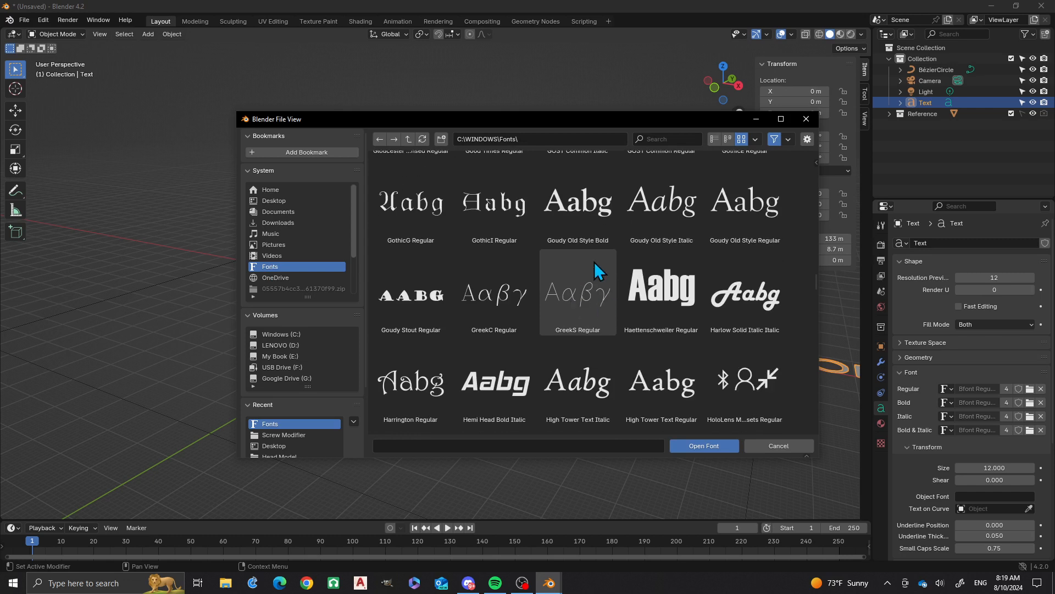
scroll(down, 3)
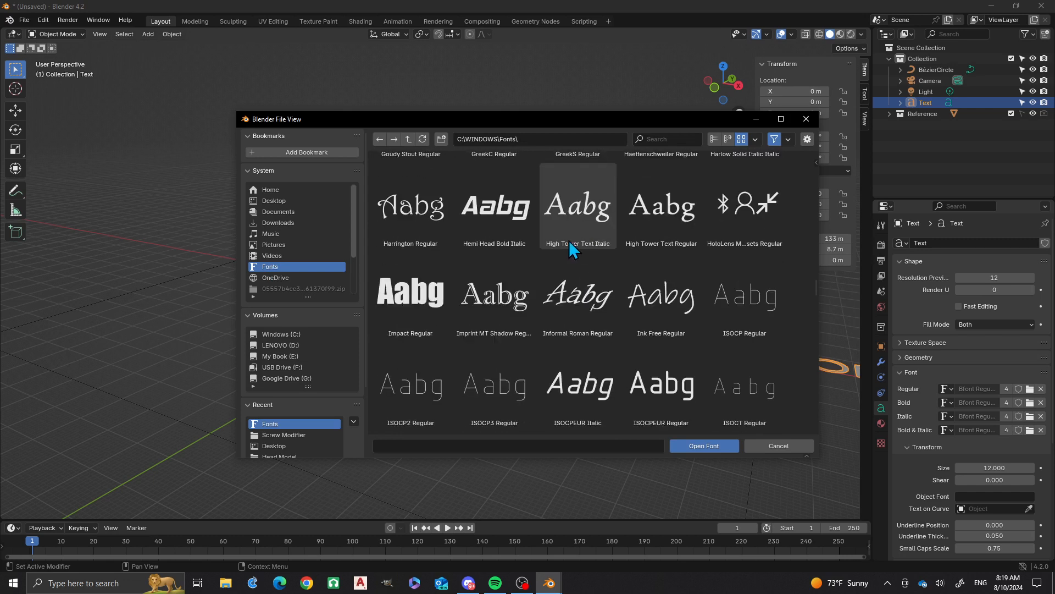
click(409, 293)
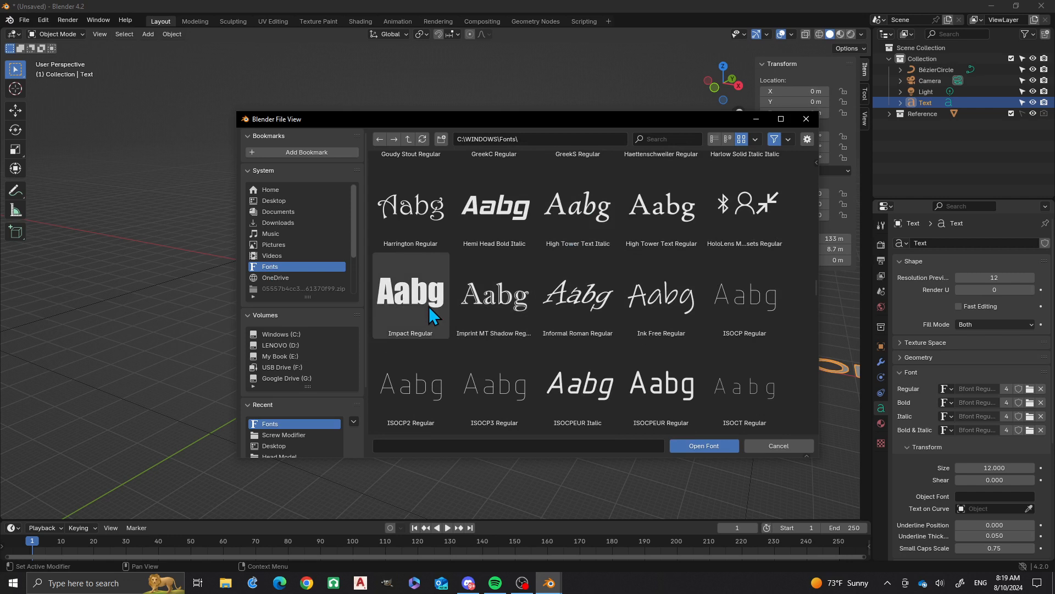
click(410, 294)
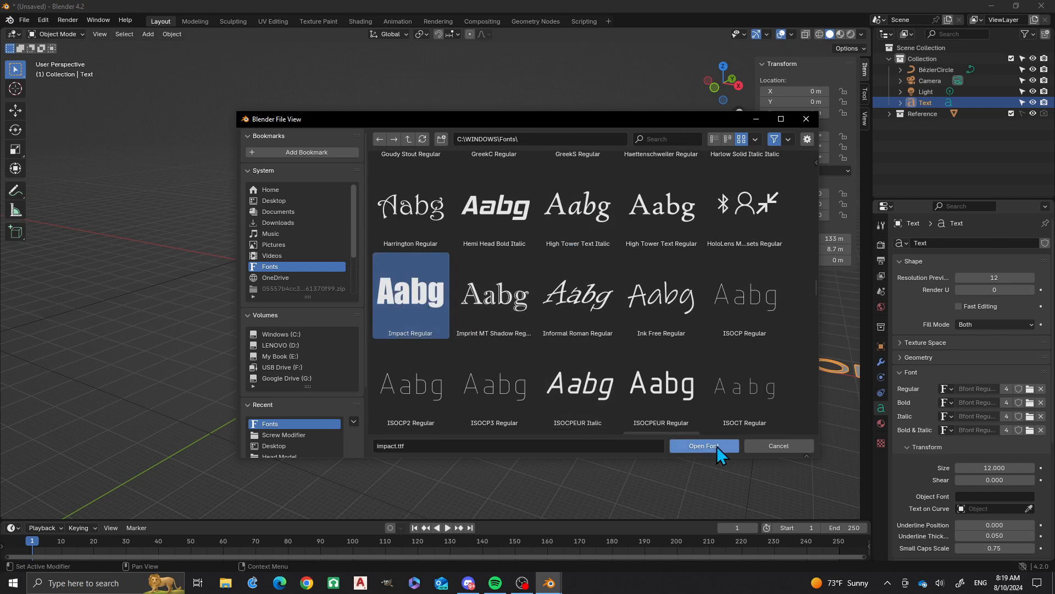
click(704, 446)
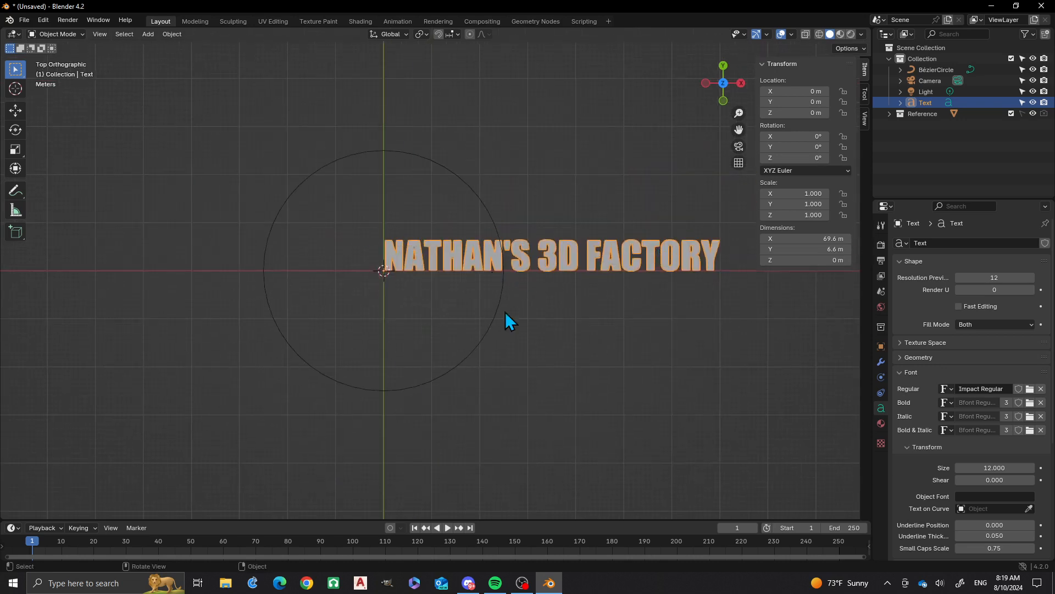
mouse_move(438, 278)
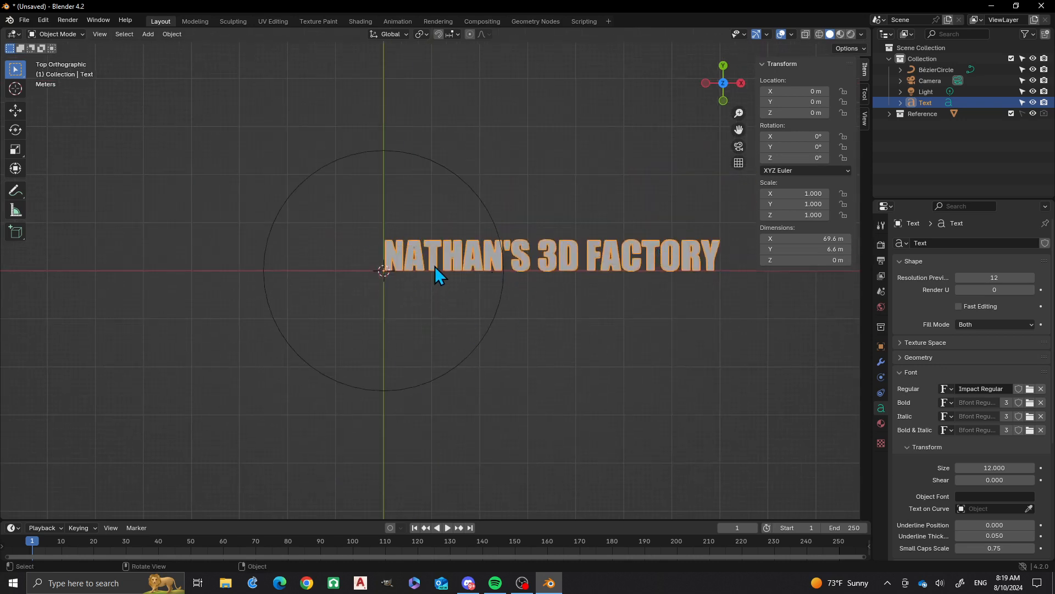
- View the scene from the top and reposition the text object
key(g)
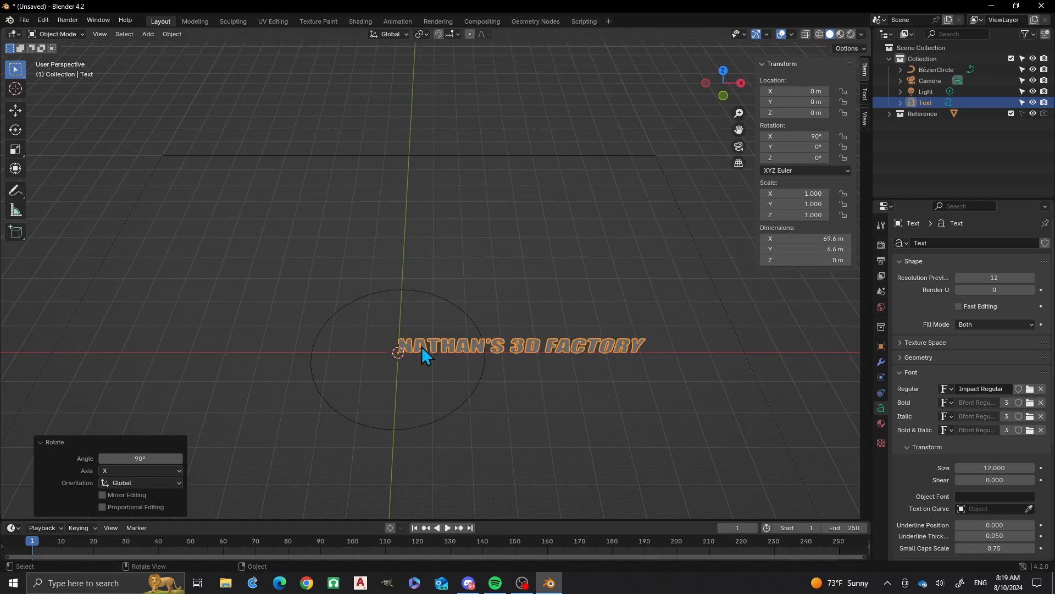
mouse_move(702, 381)
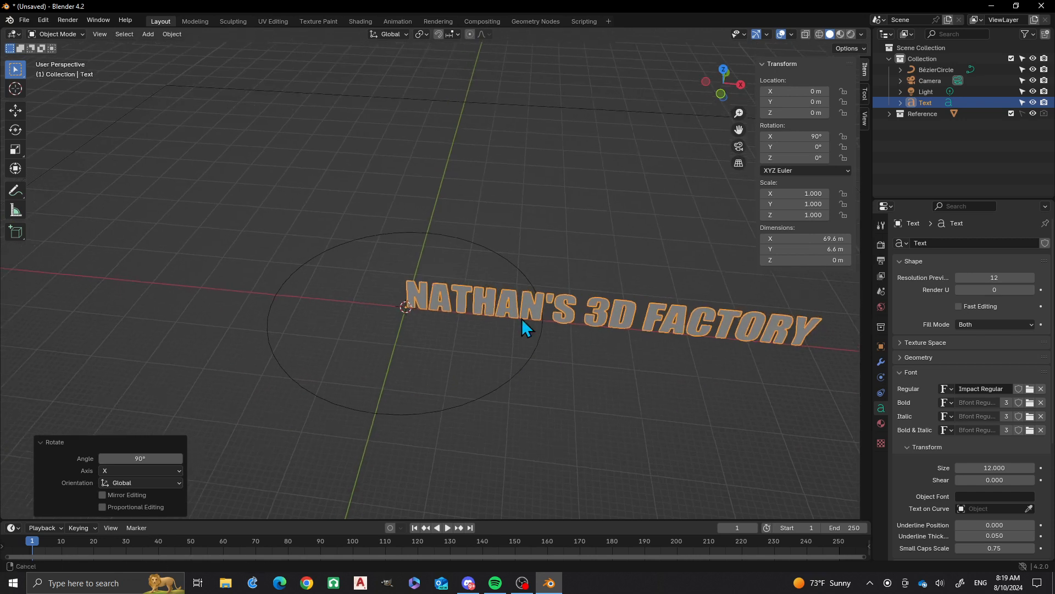
- Add a Curve modifier to the NATHAN'S 3D FACTORY text via modifier search
click(879, 345)
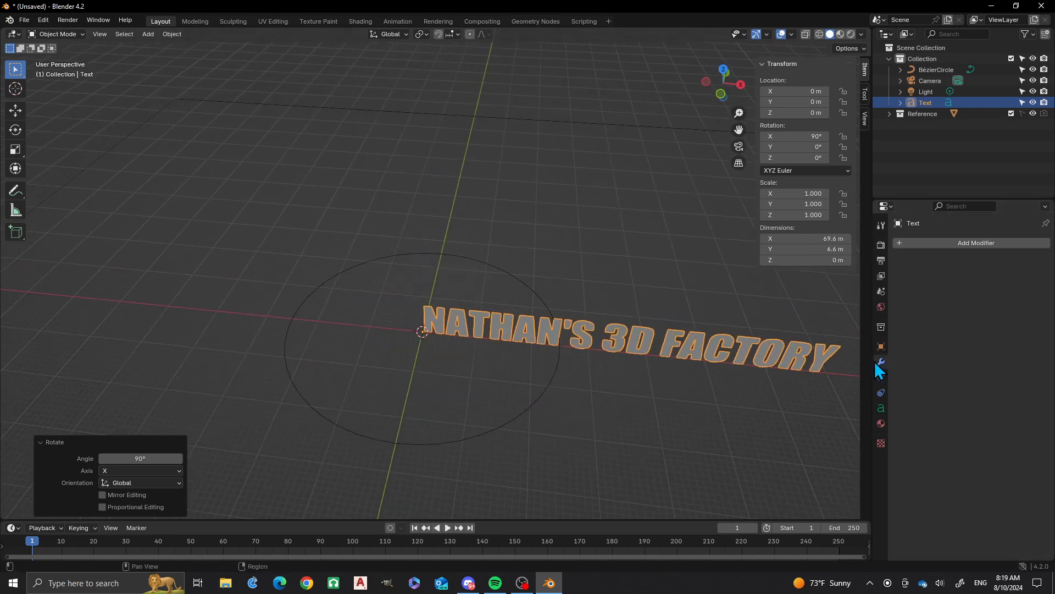
click(975, 243)
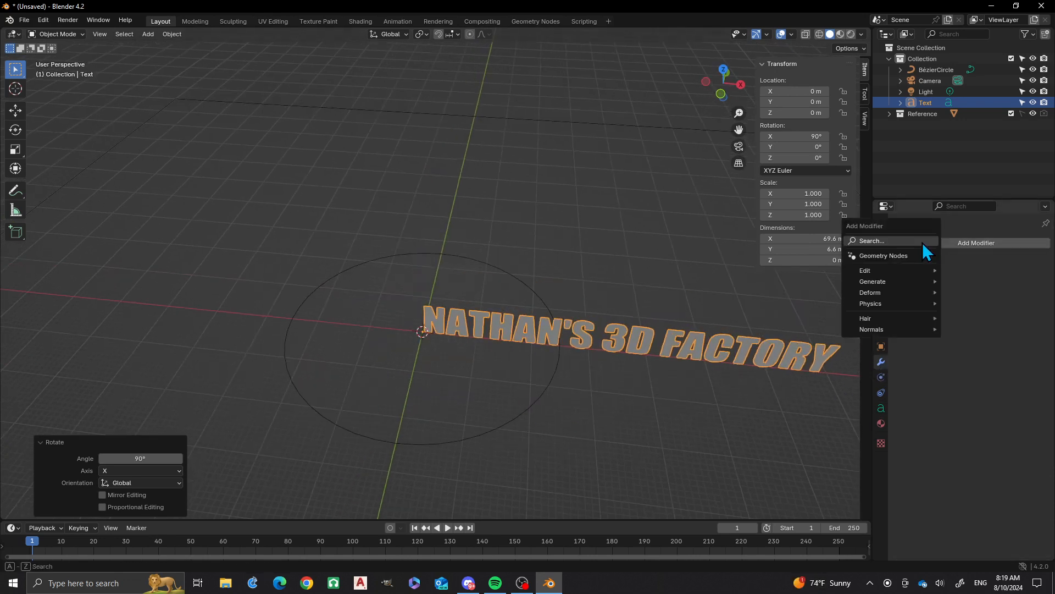
click(871, 240)
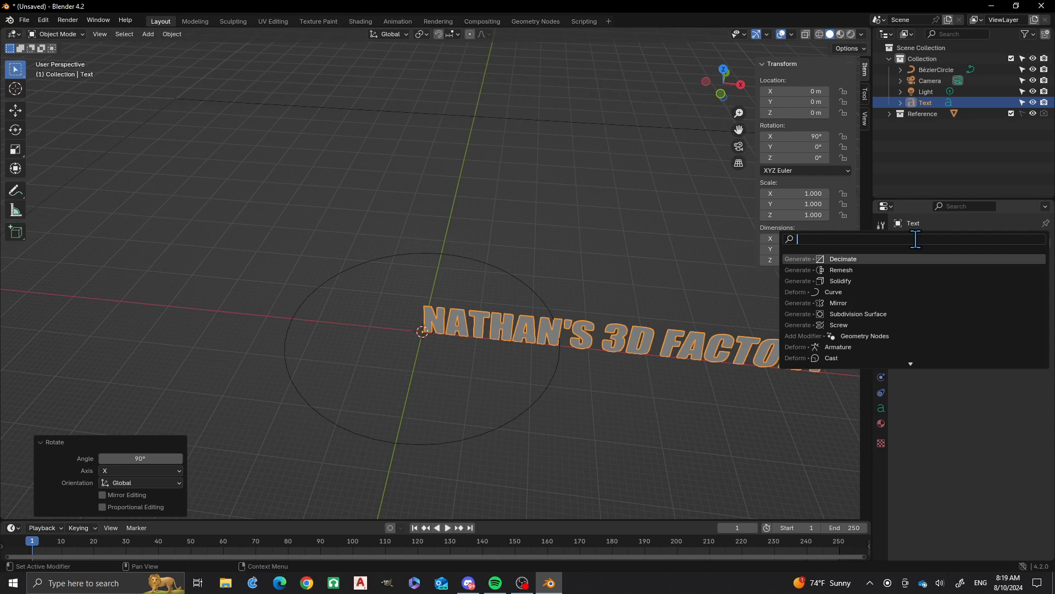
text(CURVE)
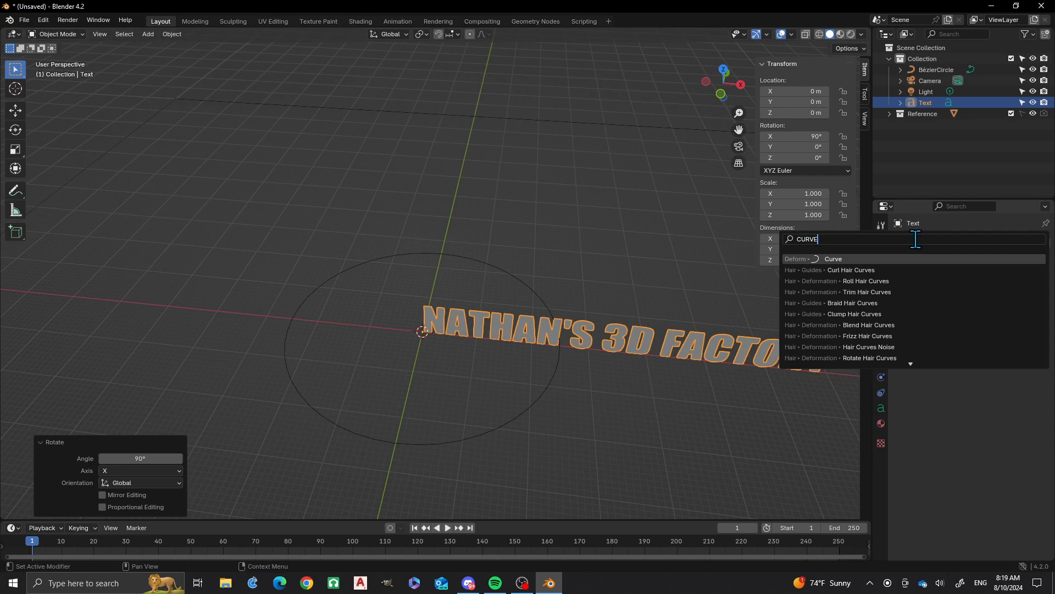
click(833, 258)
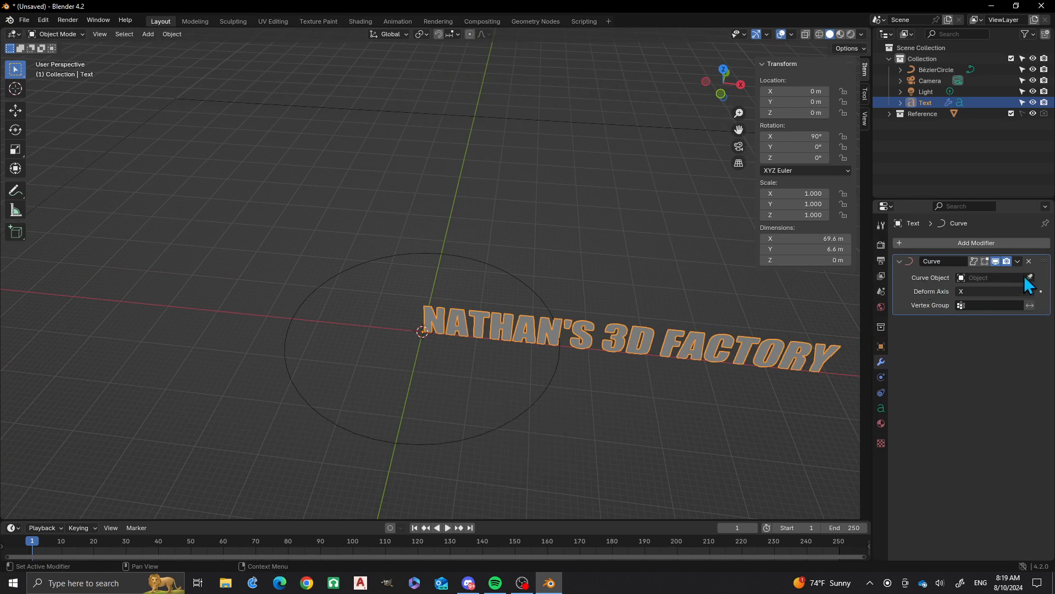
click(1029, 277)
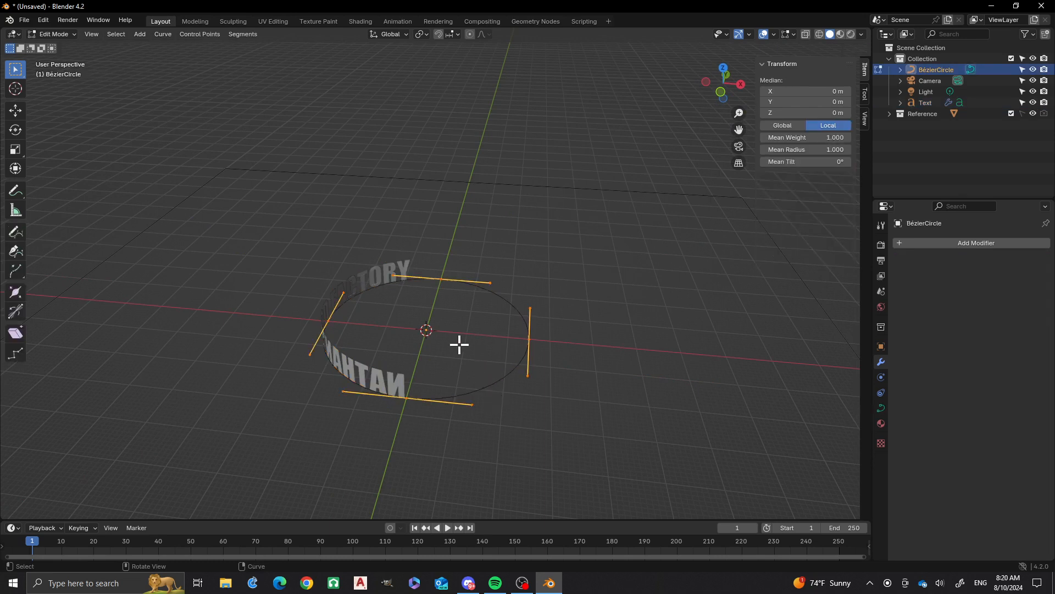
mouse_move(456, 322)
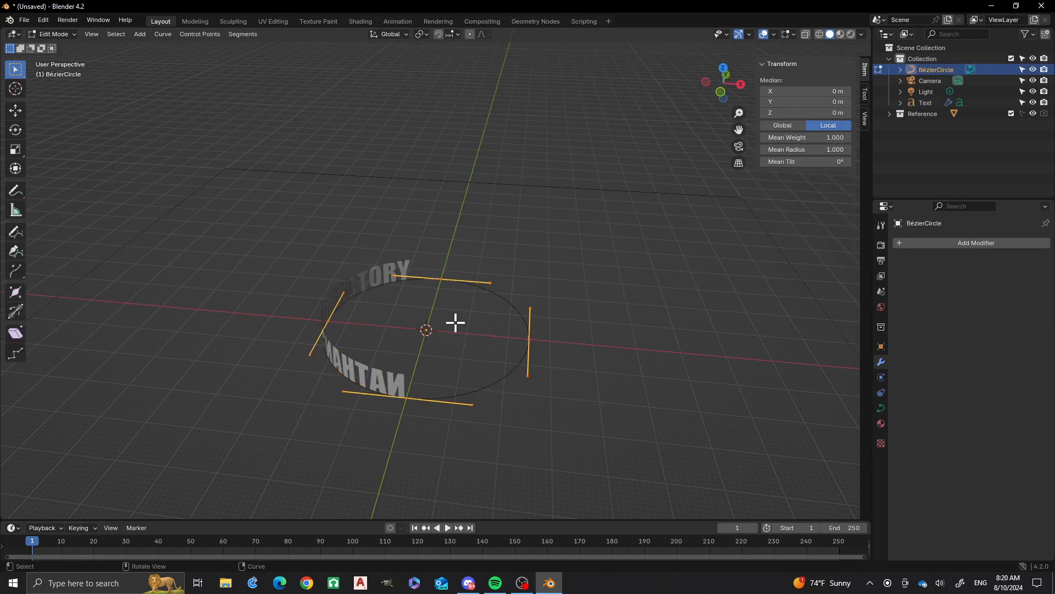
- Run Switch Direction on the Bézier circle so the wrapped text isn't mirrored
key(f3)
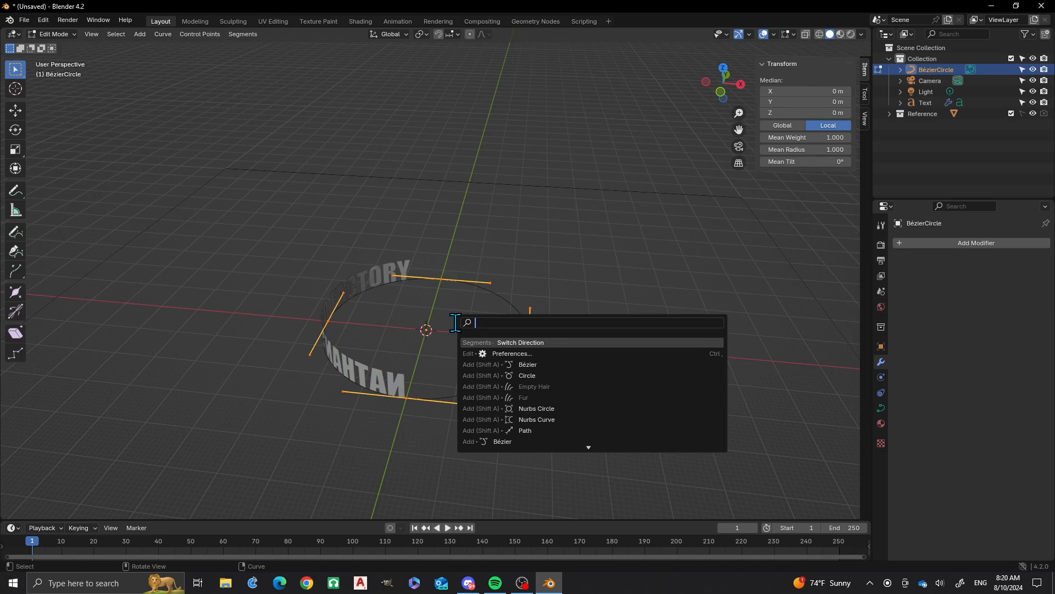
text(switc)
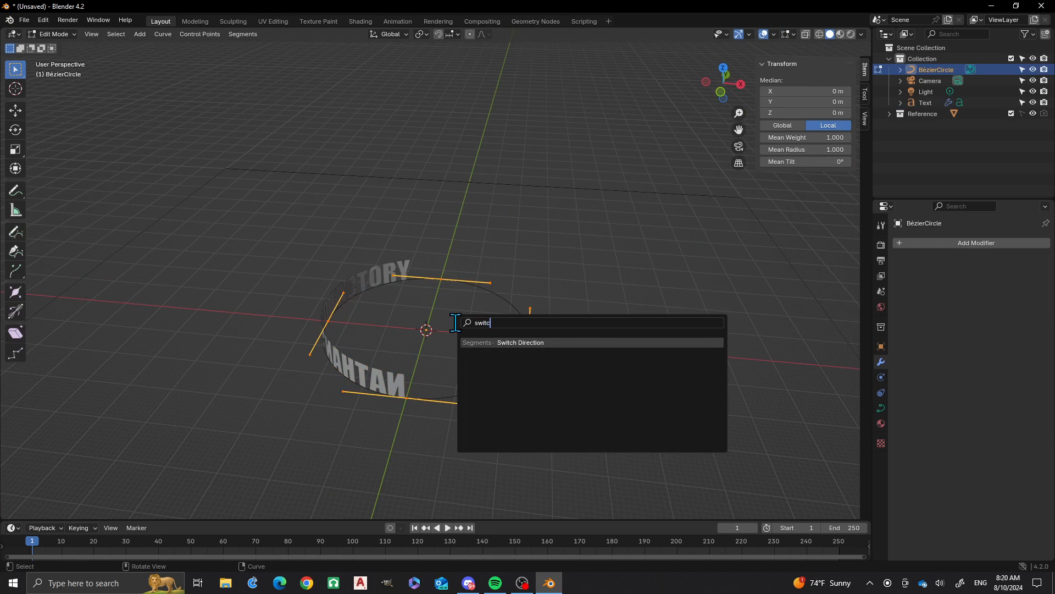
click(519, 342)
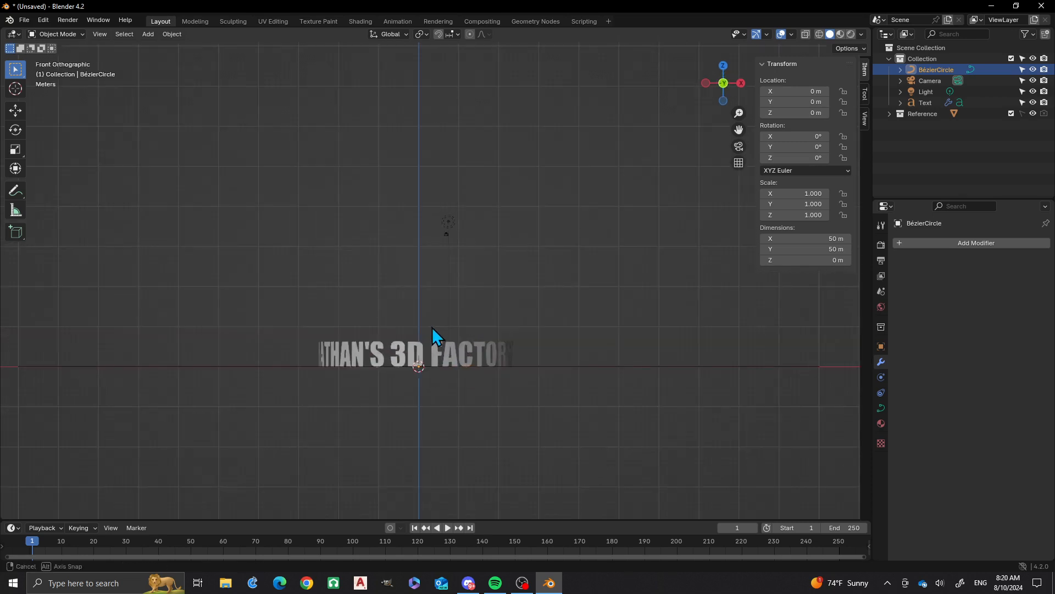
- Select the Text object and start scaling it up toward about 2.224
click(924, 102)
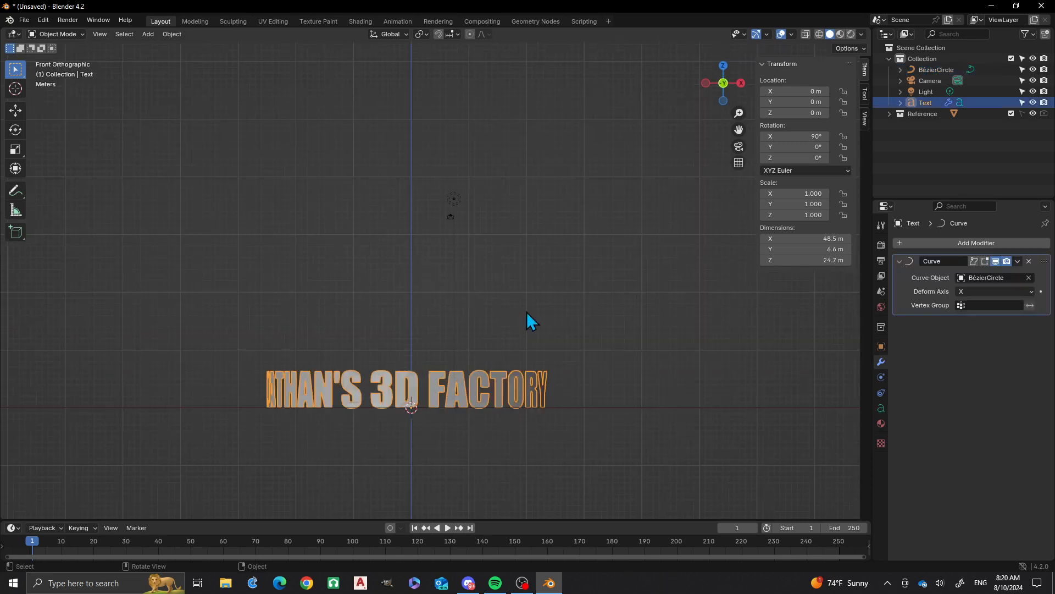
key(s)
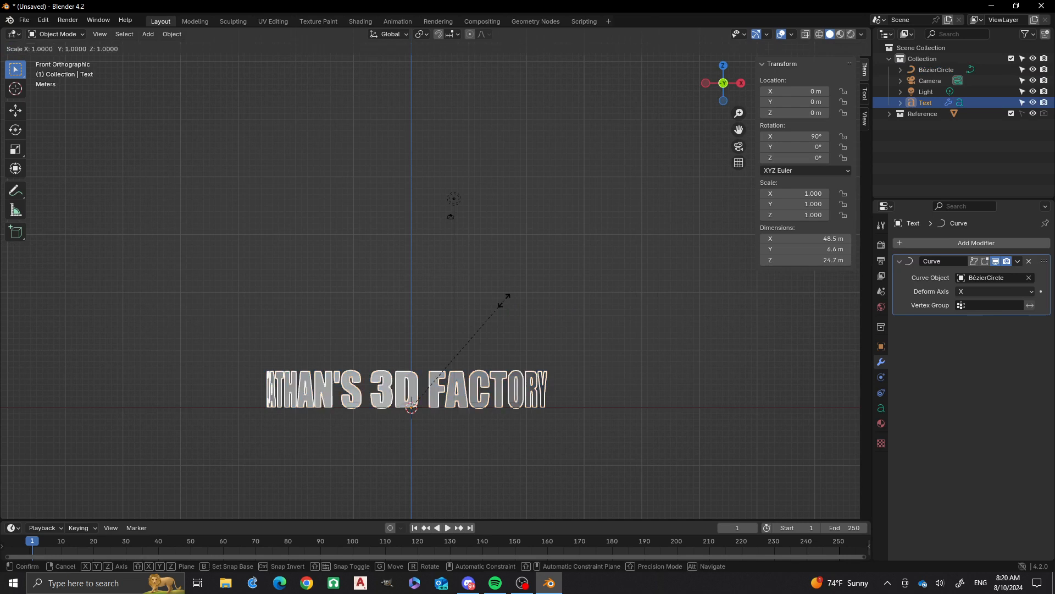
mouse_move(585, 260)
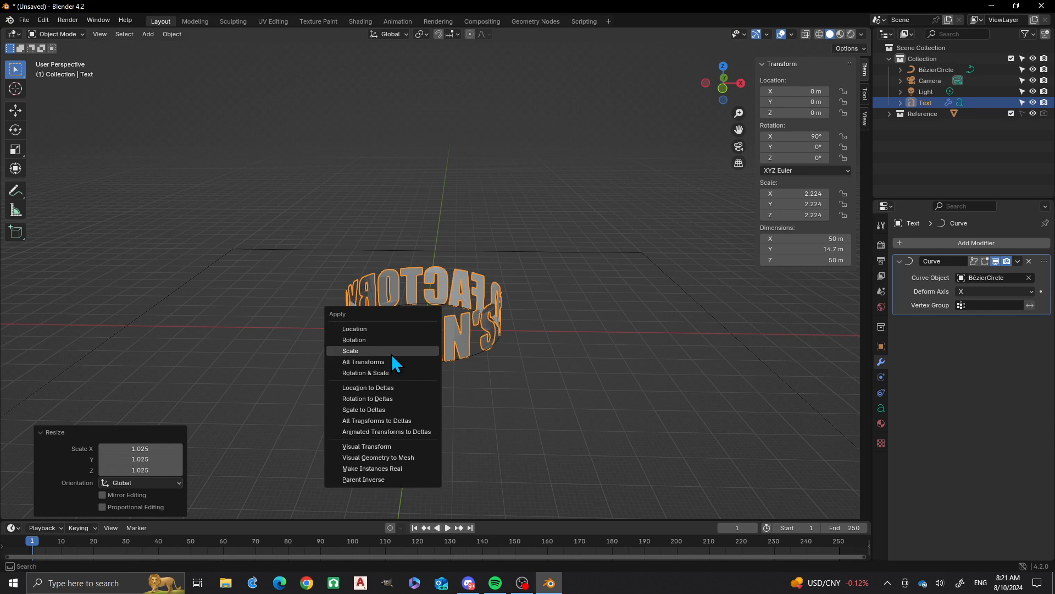
- Apply Scale to the text so it reads 1.0 at its 50 m size
click(350, 350)
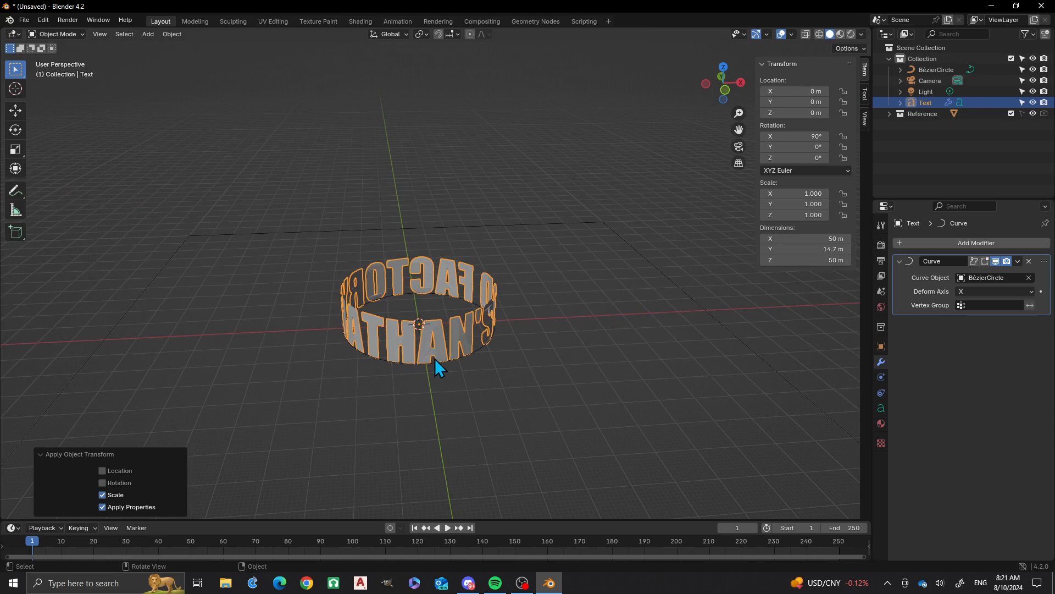
mouse_move(467, 377)
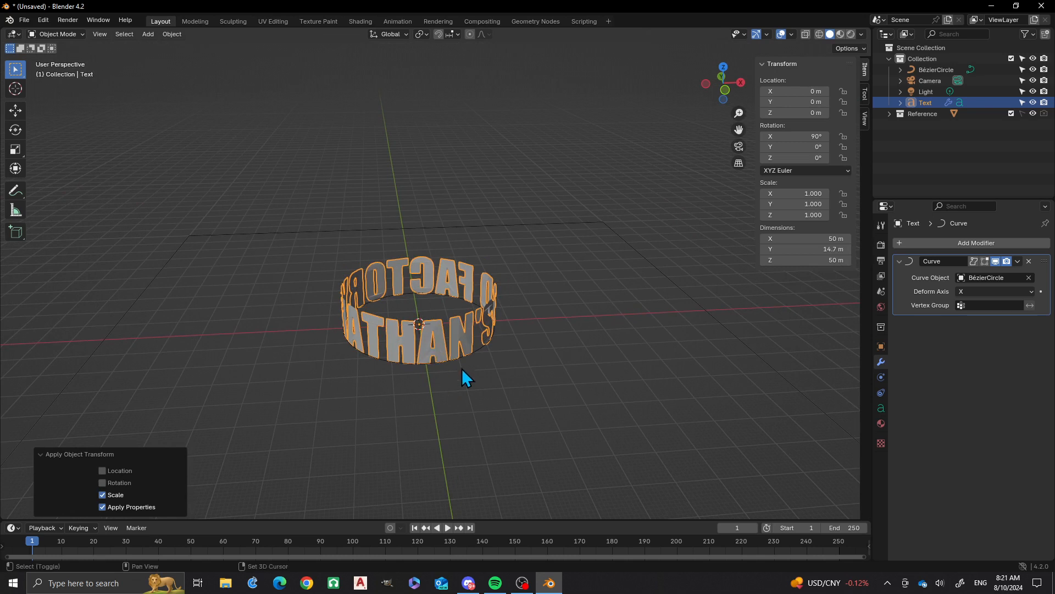
- Add a Solidify modifier beneath the Curve modifier on the wrapped text
click(974, 243)
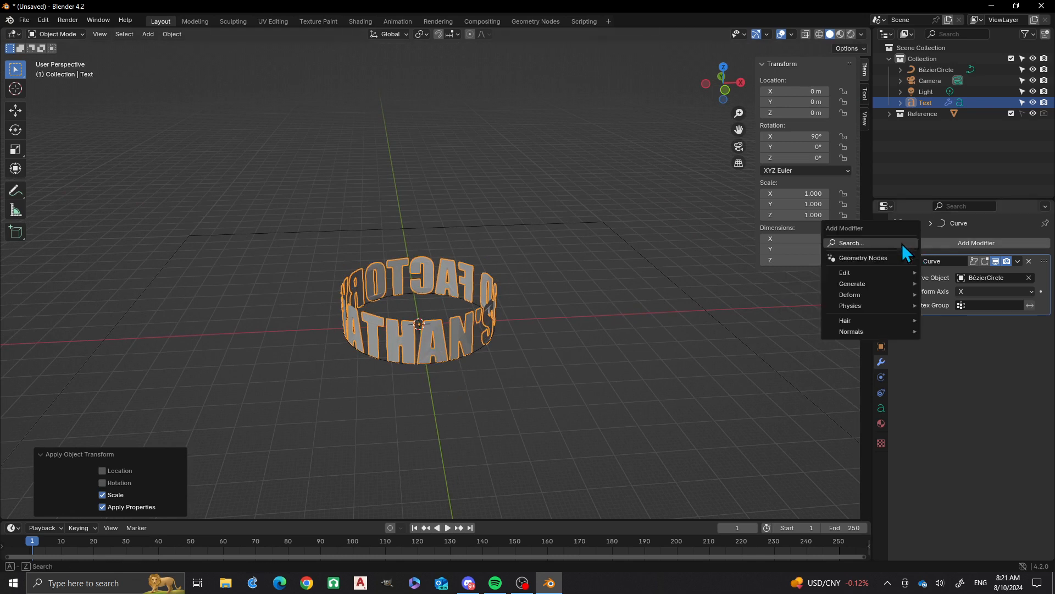
click(851, 243)
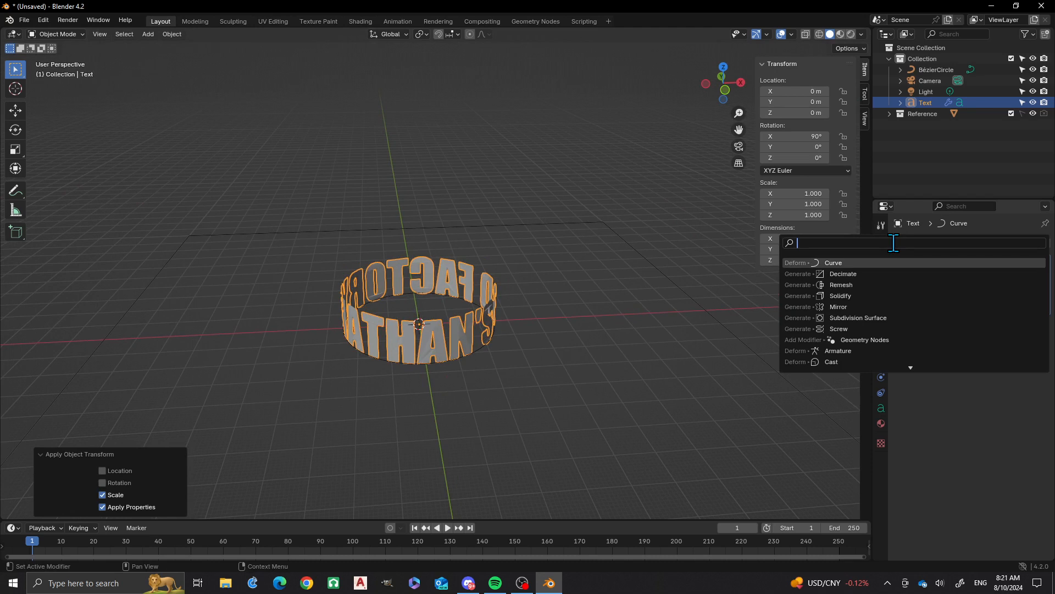
text(solidify)
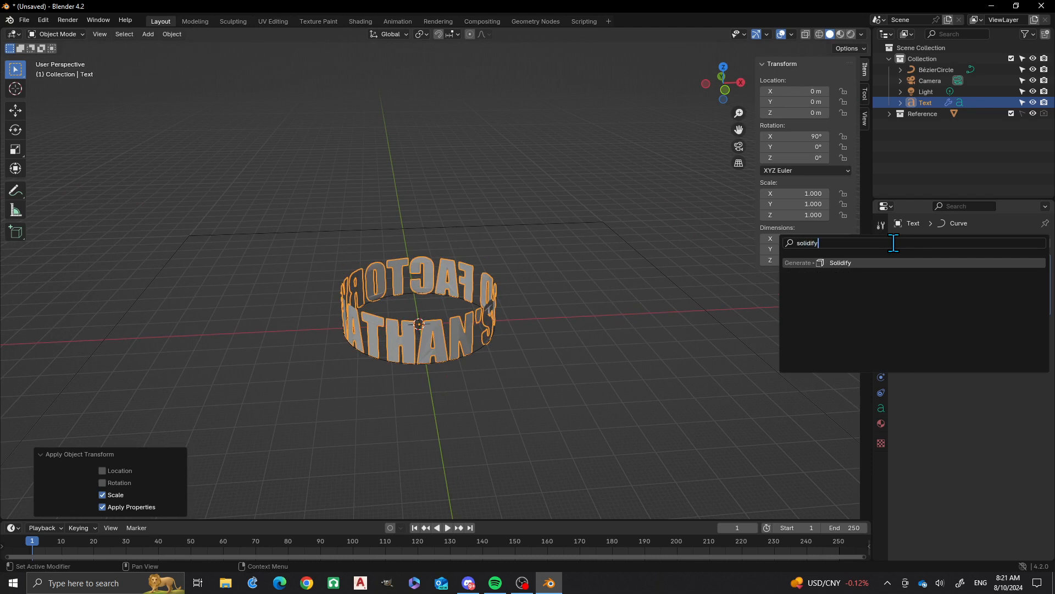
click(840, 263)
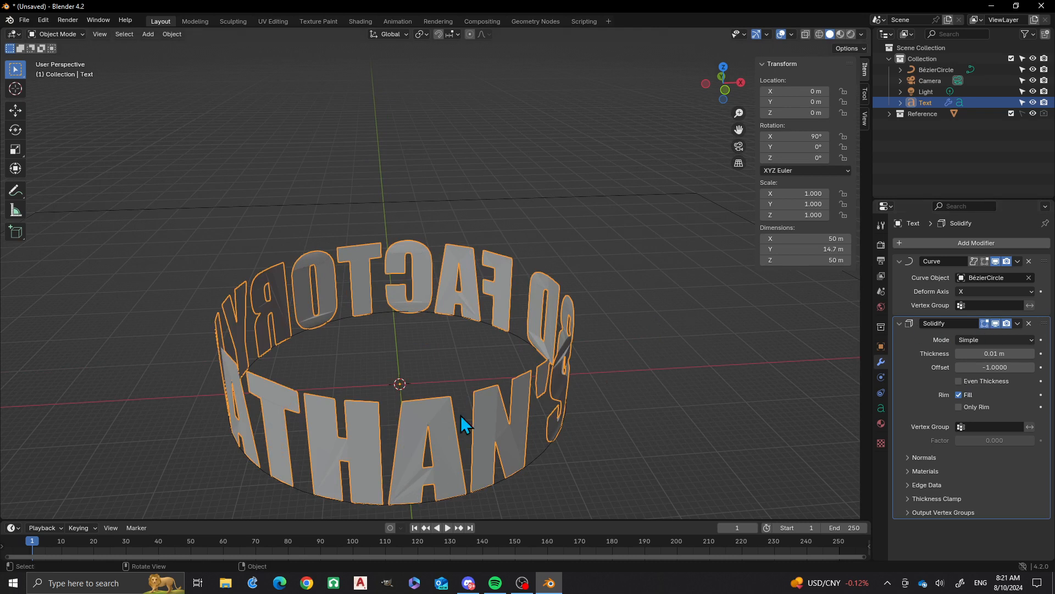
- Set the Solidify thickness to 1 m and enable Even Thickness
click(994, 354)
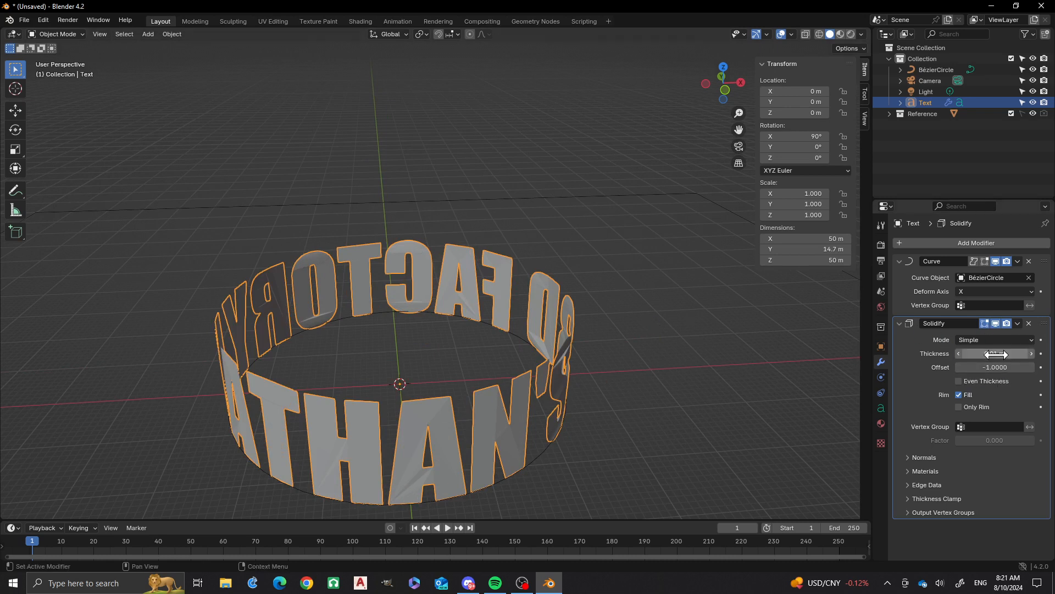
double_click(995, 354)
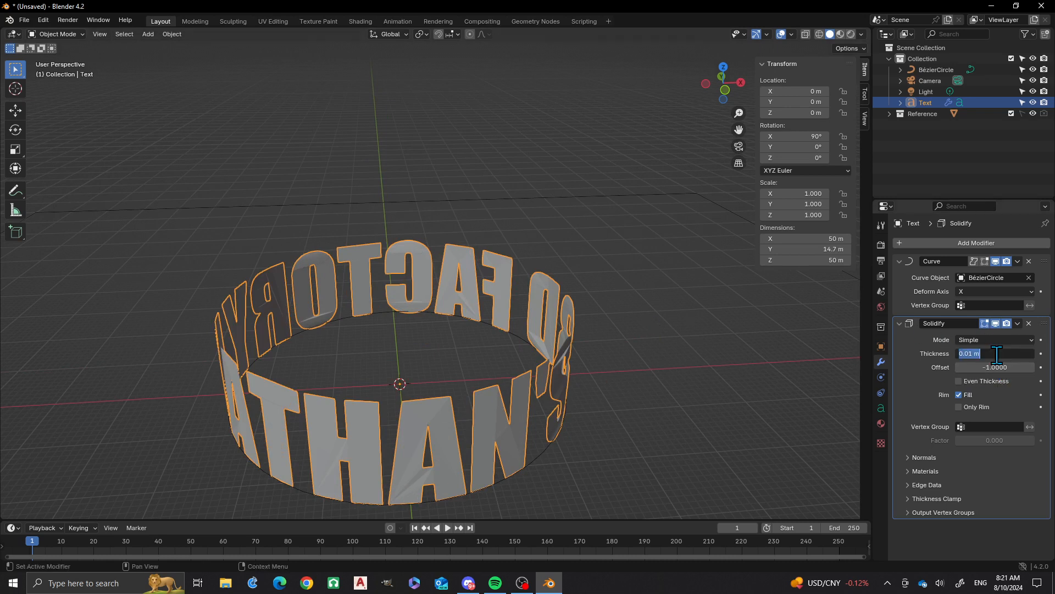
text(1m)
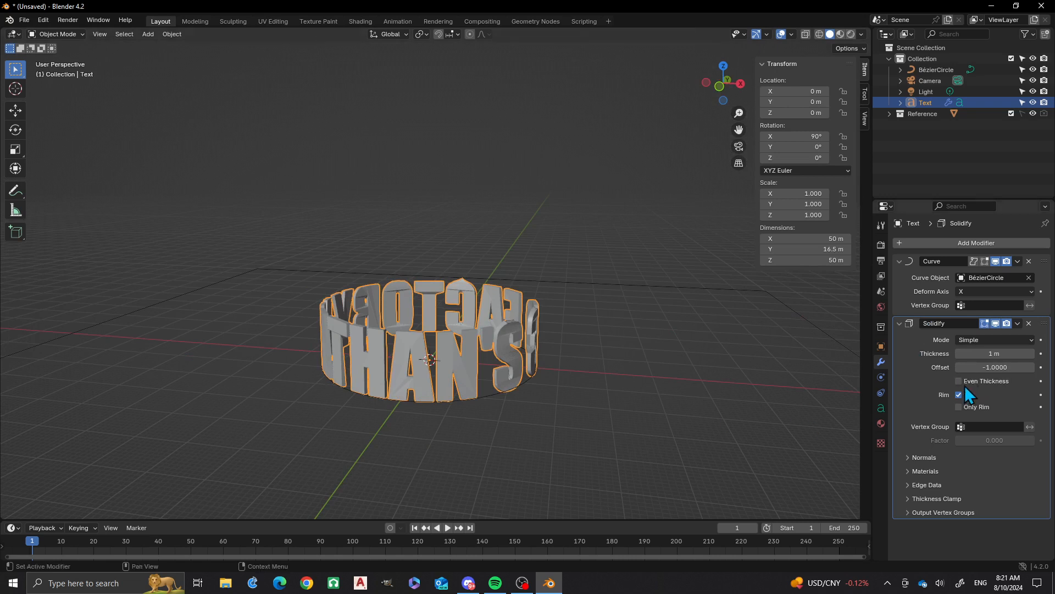
click(959, 381)
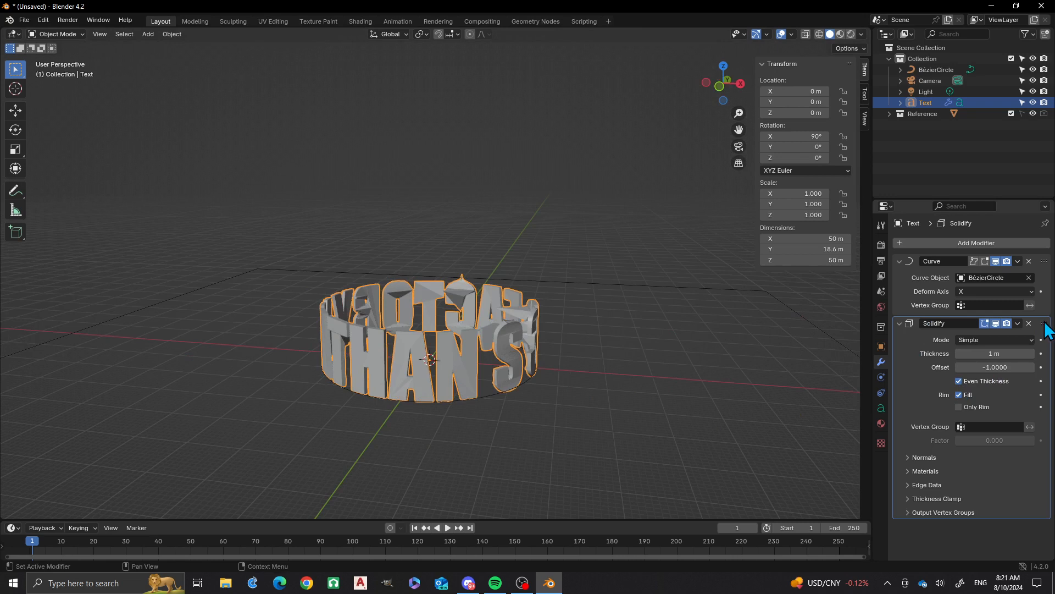
- Collapse the Solidify panel and move Solidify above the Curve modifier
click(900, 324)
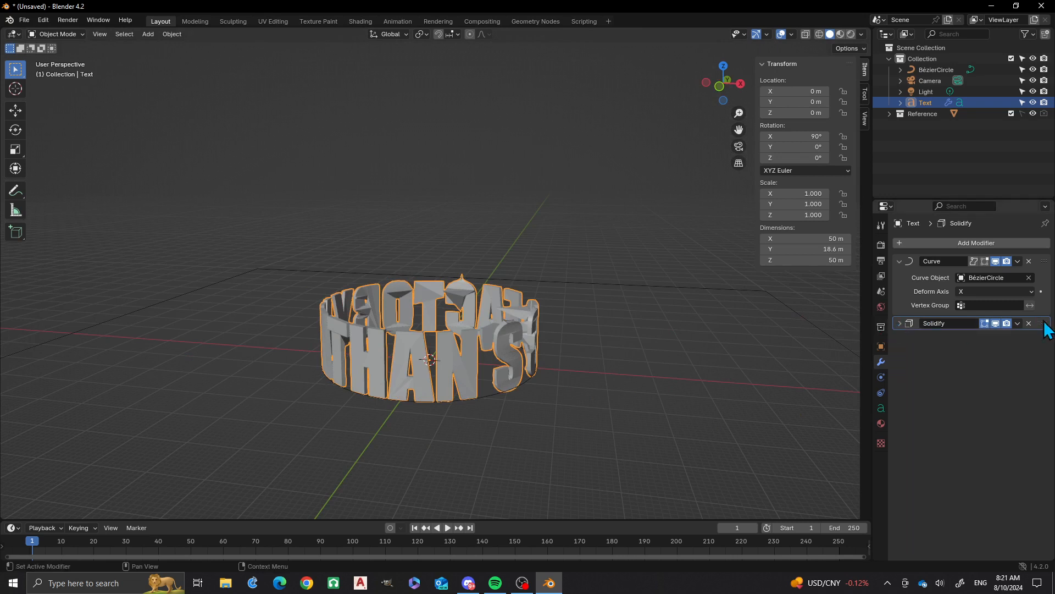
click(900, 261)
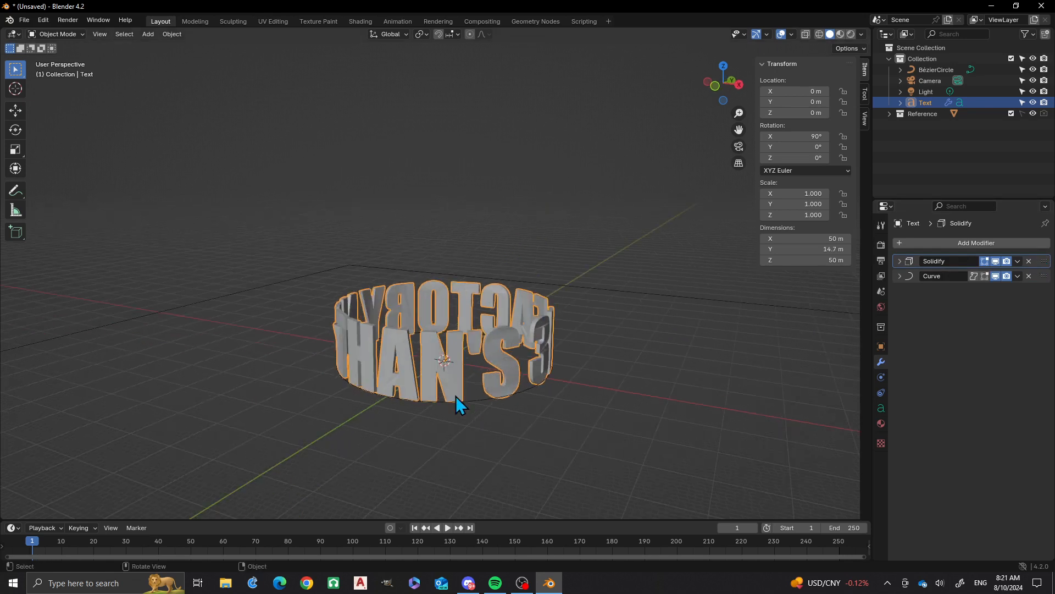
mouse_move(414, 438)
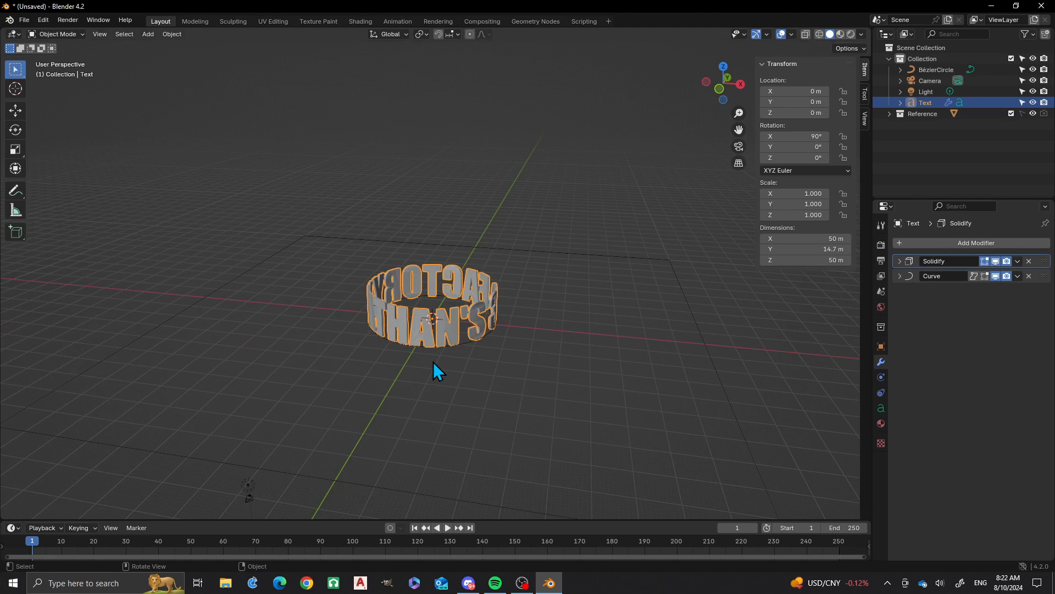
mouse_move(446, 374)
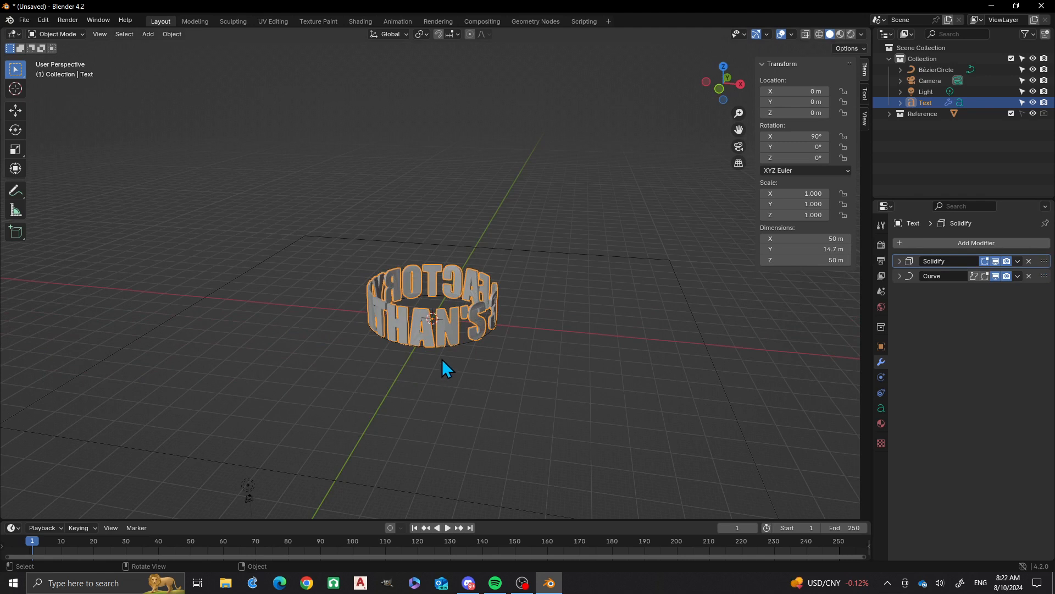
mouse_move(458, 357)
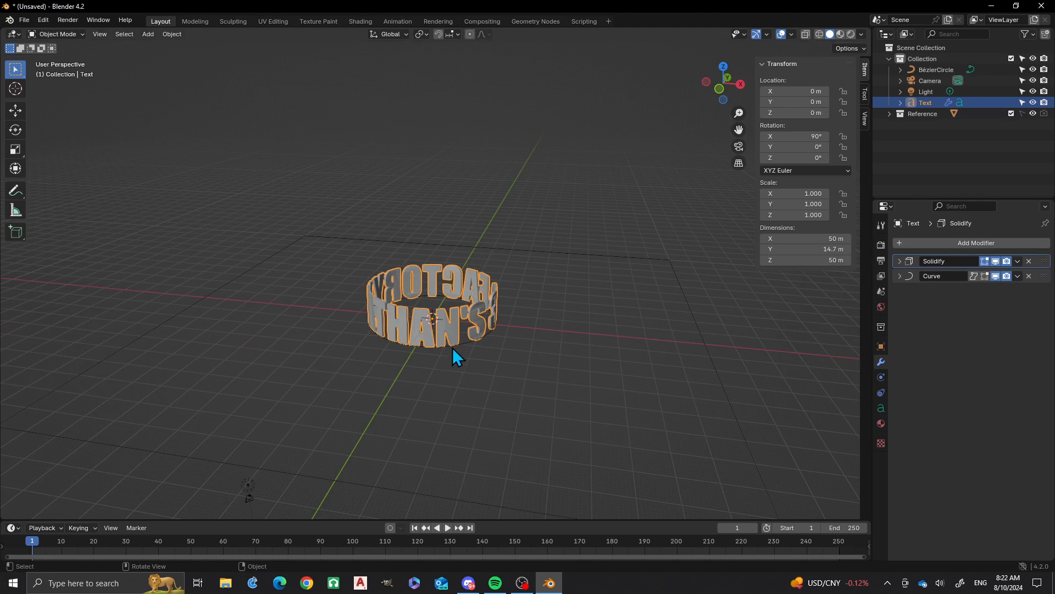